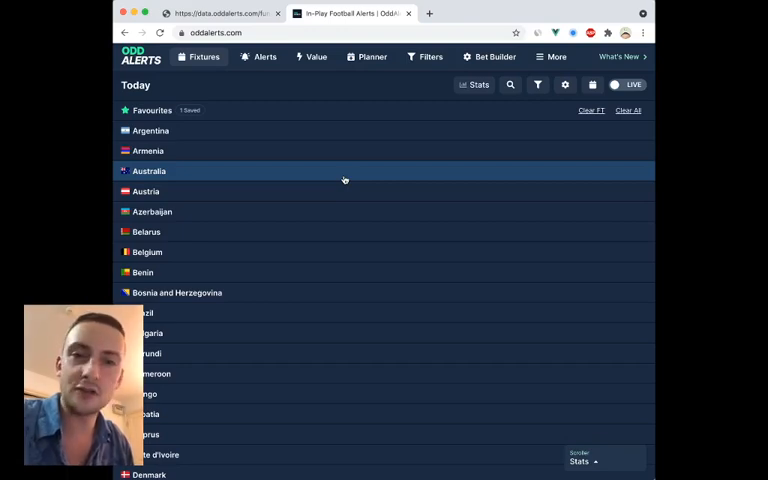
mouse_move(344, 180)
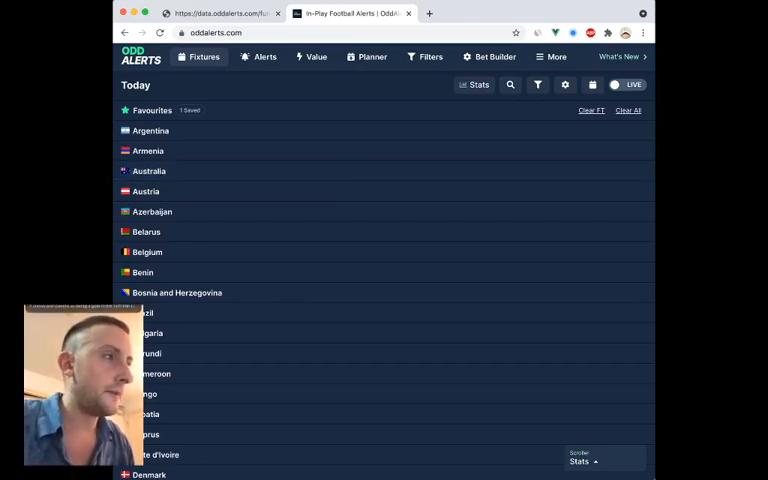
mouse_move(436, 122)
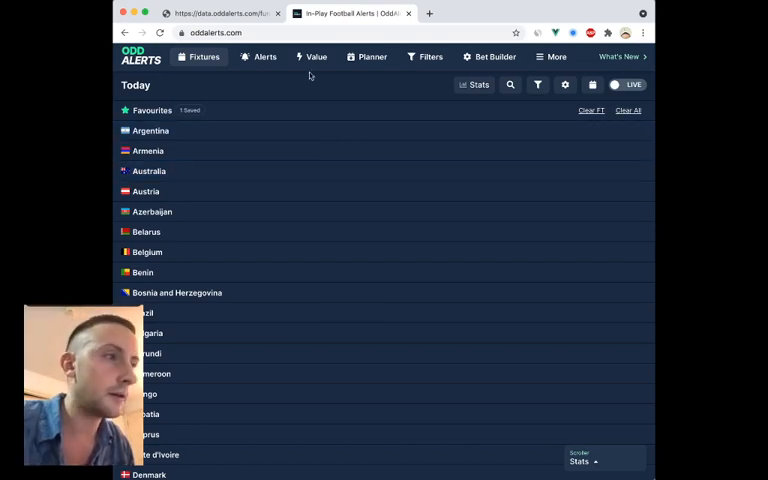
mouse_move(264, 96)
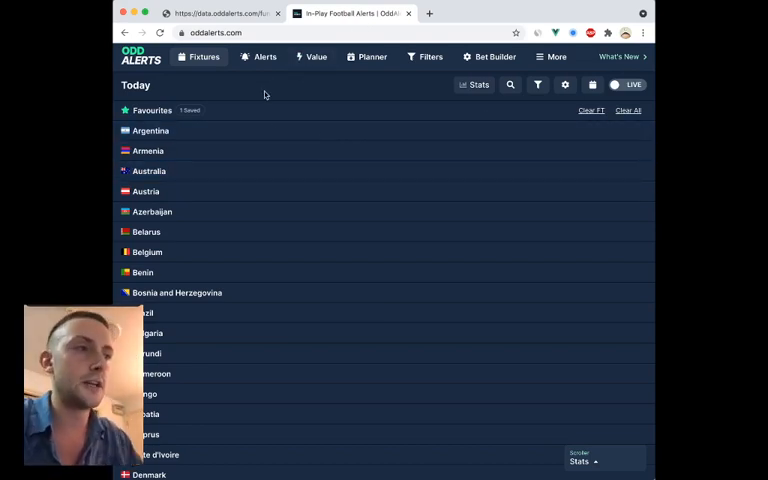
Step: Turn on the LIVE toggle so the feed shows only in-play fixtures with stats
left_click(628, 84)
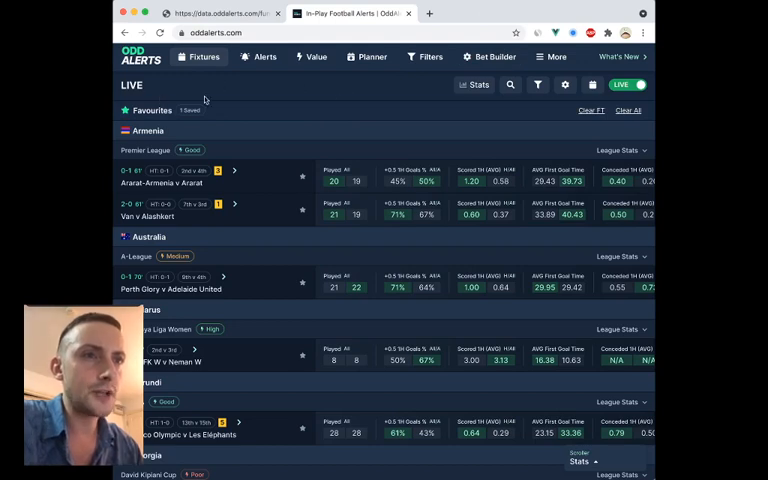
mouse_move(556, 104)
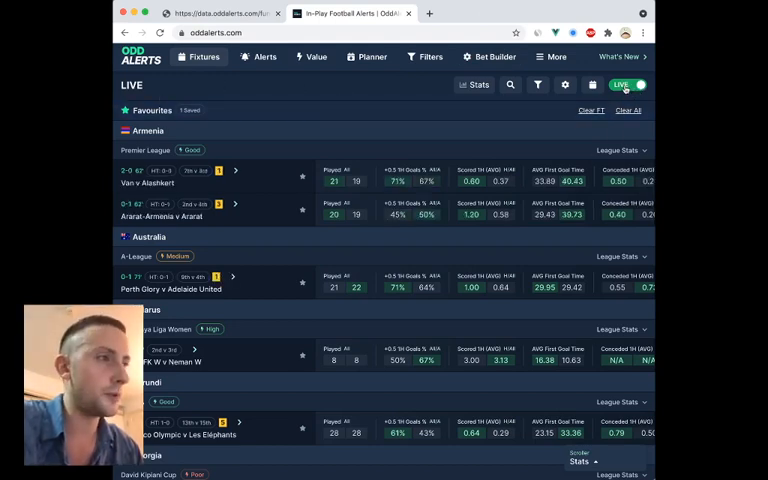
Step: Turn LIVE off and expand Brazil in today's country list to see its fixtures and stats
left_click(630, 84)
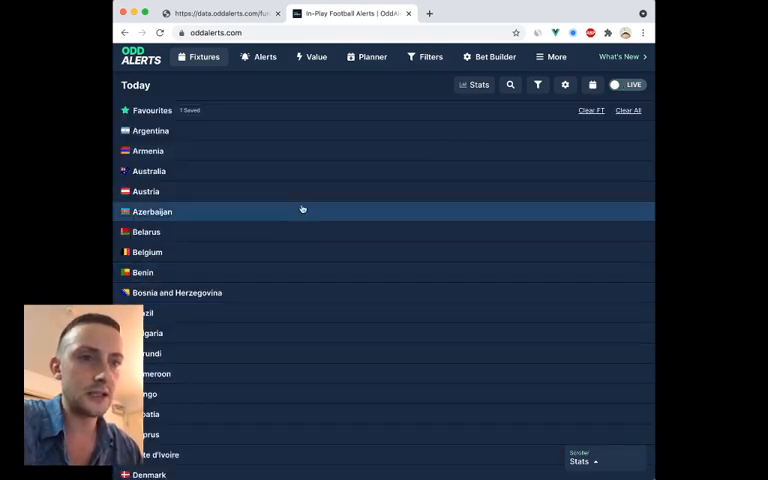
mouse_move(244, 268)
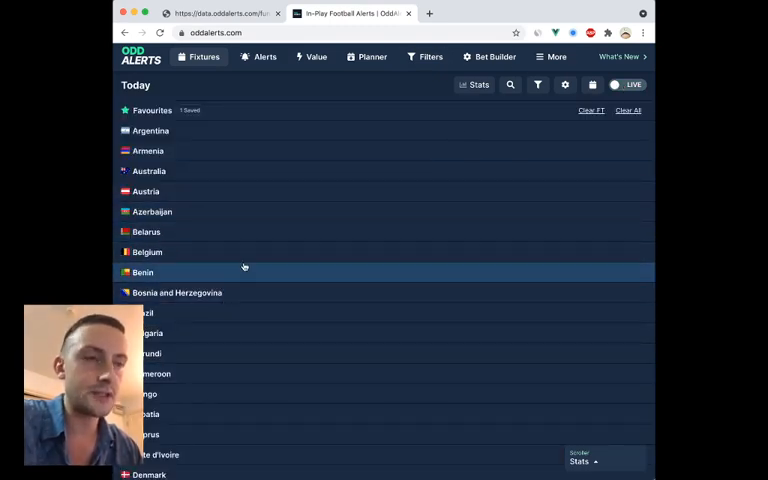
mouse_move(248, 252)
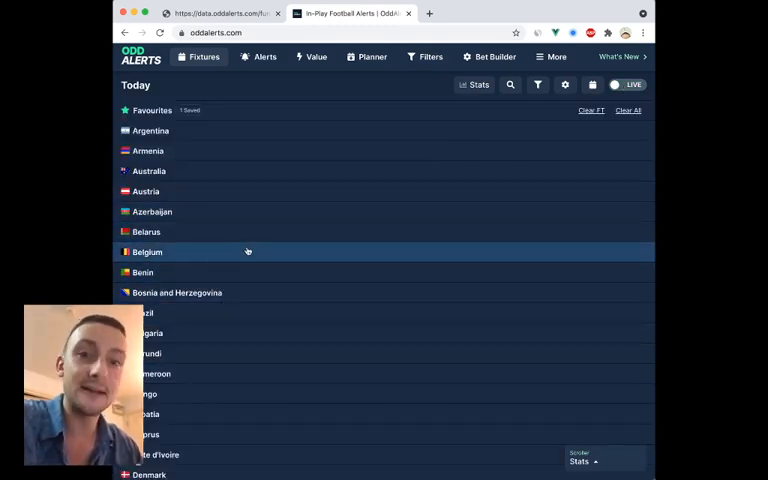
left_click(144, 312)
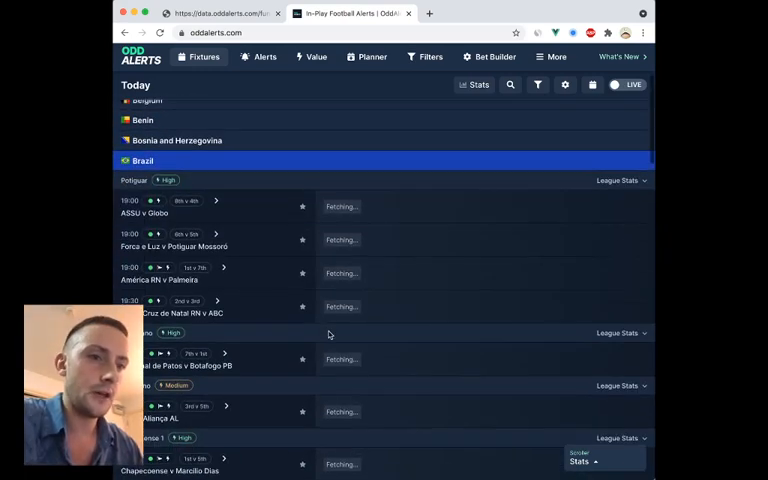
scroll("down", 3)
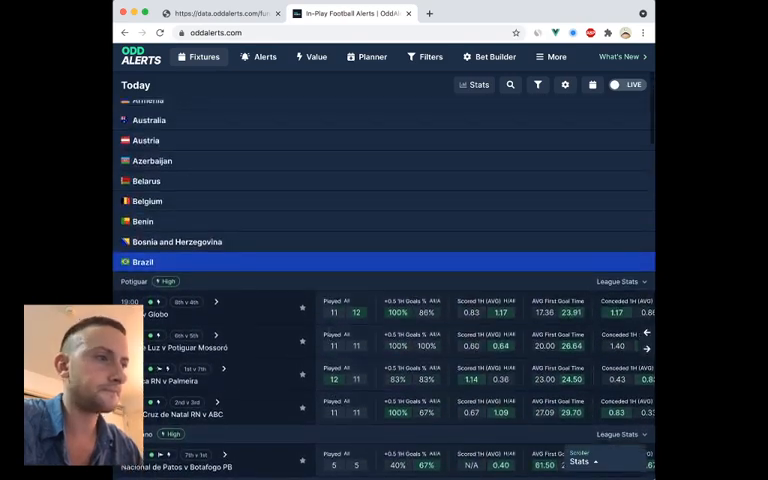
scroll("up", 3)
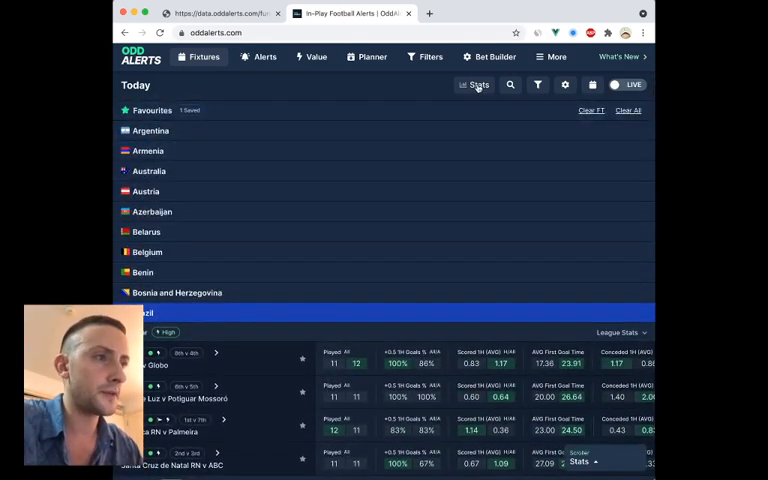
left_click(472, 84)
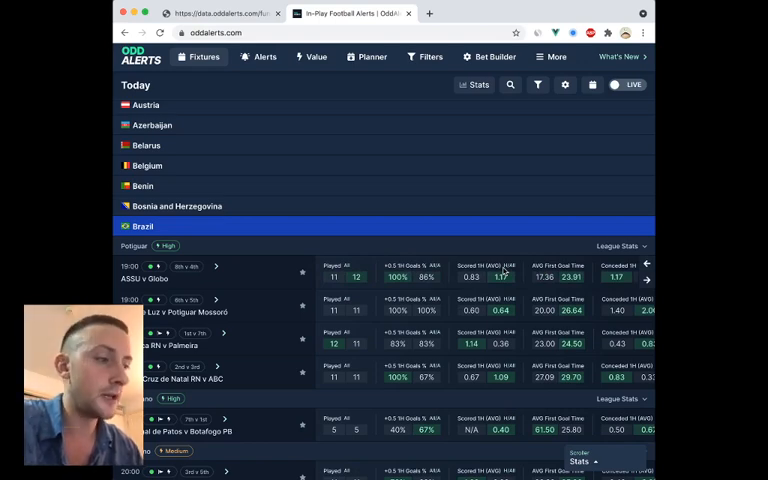
Step: Switch Brazil's fixture stats preset to 1H Goals, then to 2H Goals
left_click(474, 84)
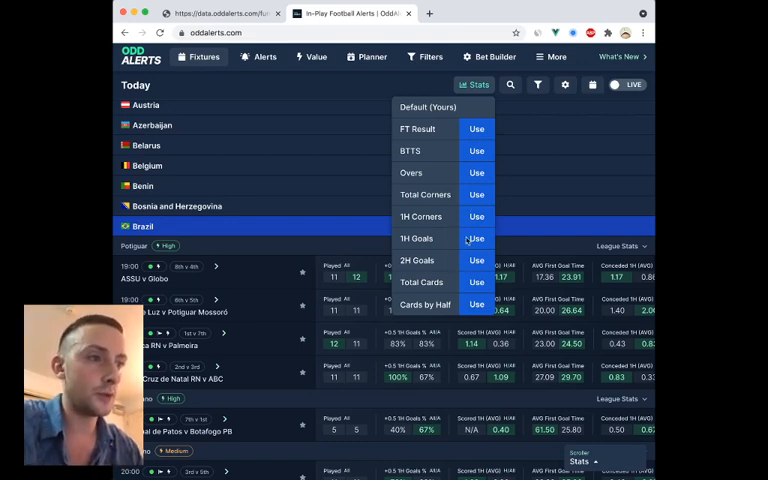
left_click(476, 238)
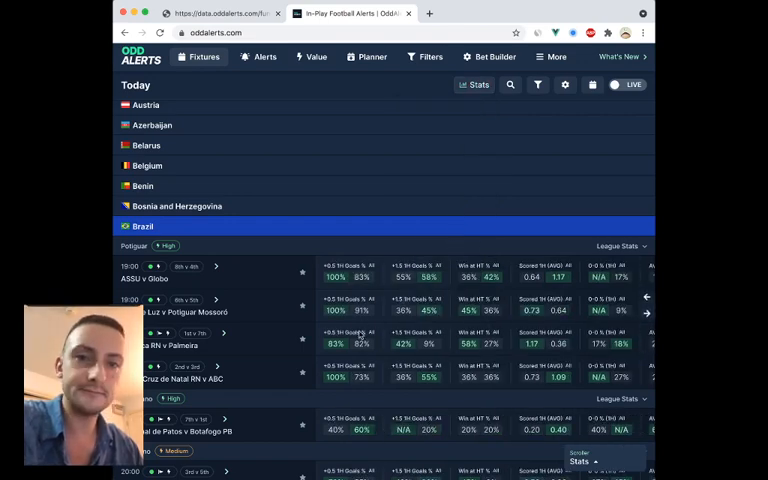
scroll("down", 3)
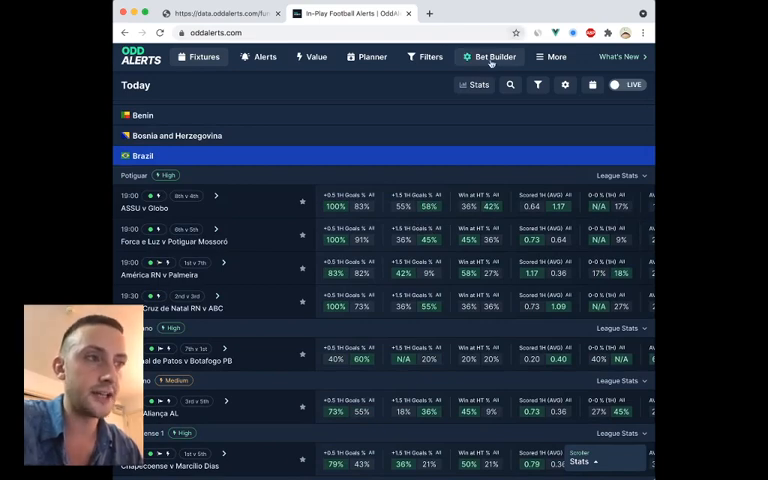
left_click(472, 84)
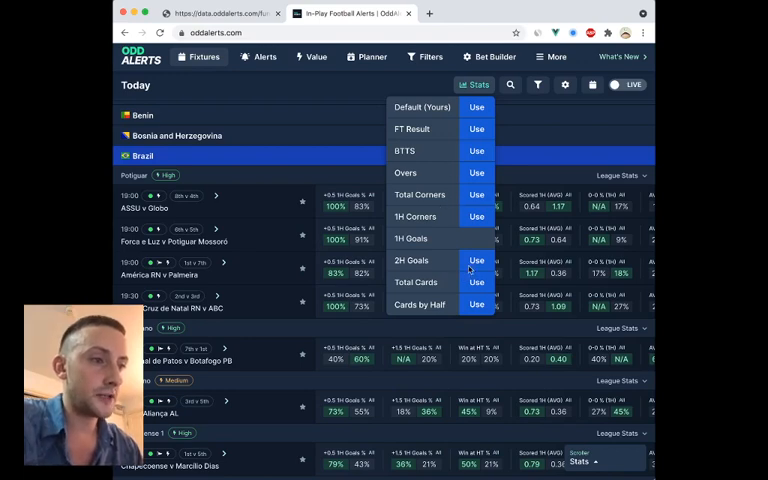
left_click(474, 84)
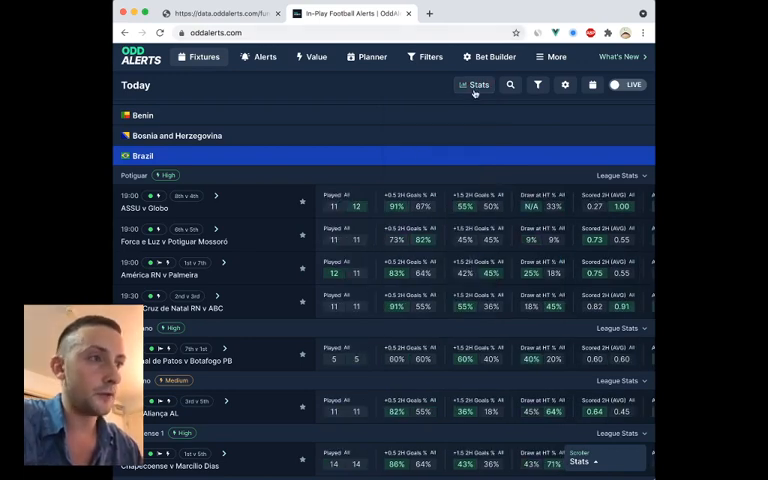
mouse_move(502, 96)
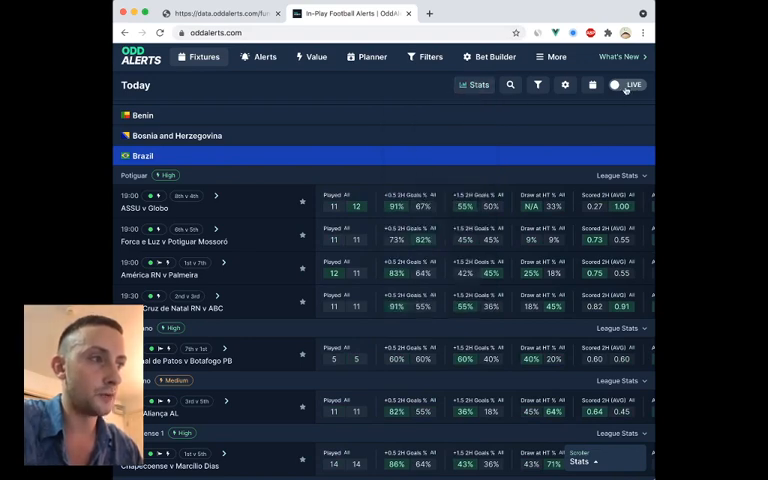
Step: Turn LIVE back on and scroll the in-play fixtures across leagues with the 2H Goals stats
left_click(626, 84)
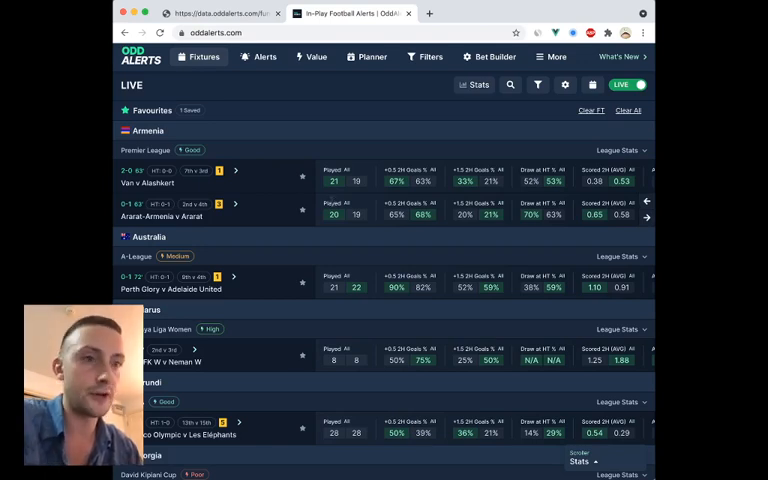
scroll("down", 3)
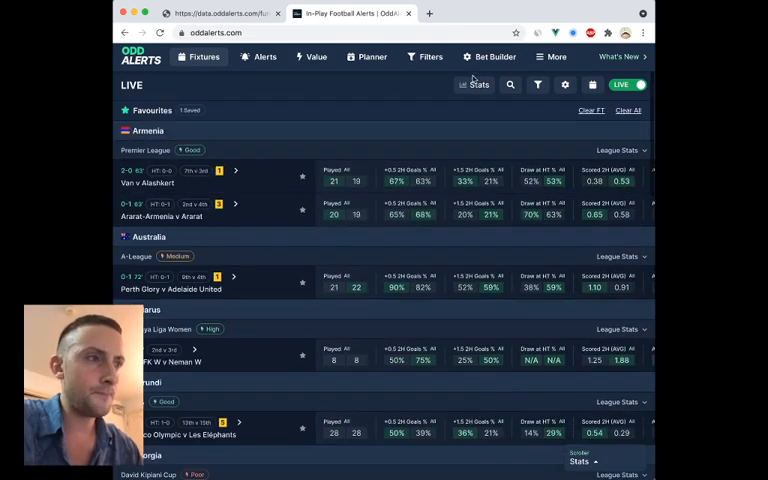
left_click(474, 84)
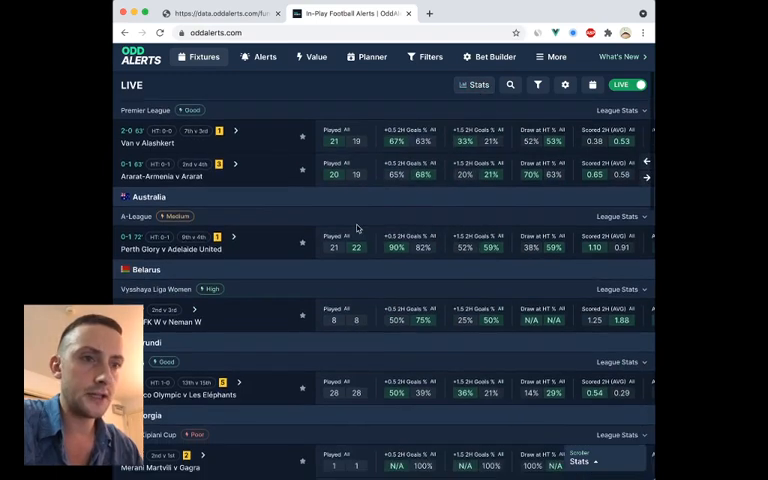
scroll("down", 3)
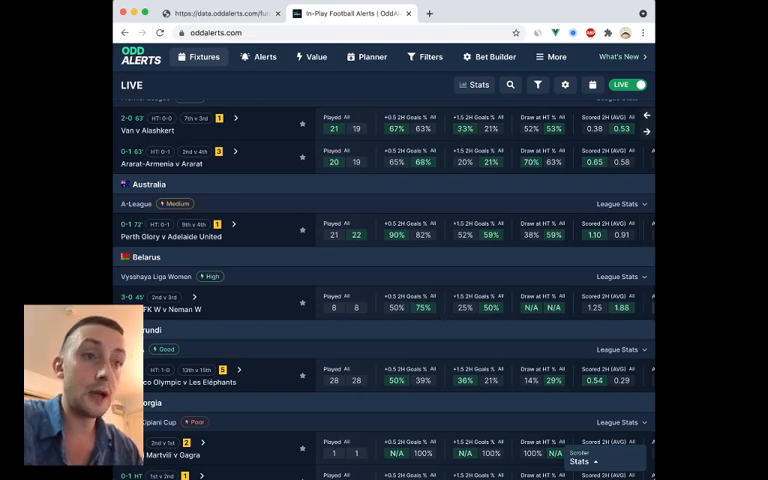
mouse_move(264, 244)
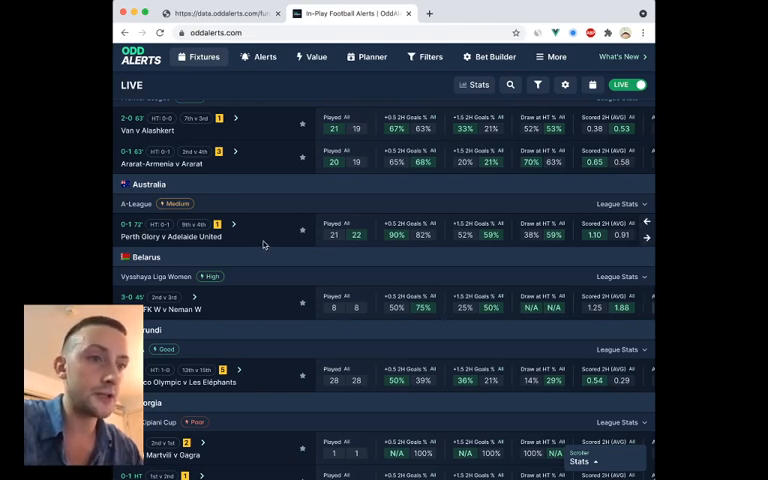
mouse_move(168, 228)
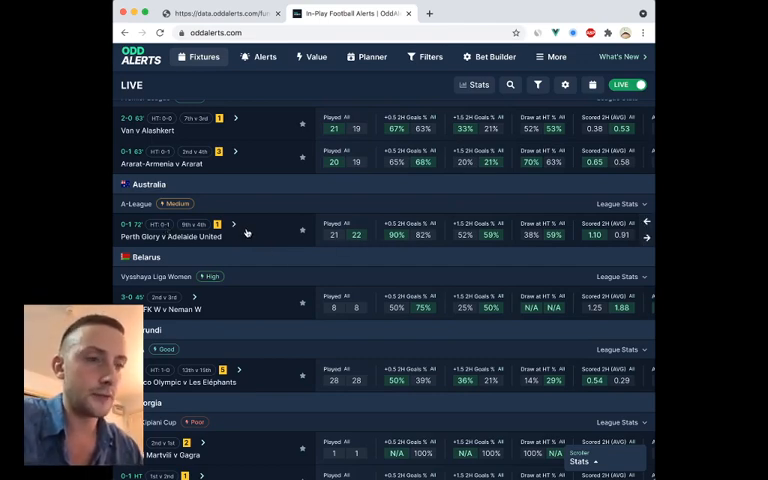
Step: Review Perth Glory v Adelaide United's in-play statistics, then return to the live list
left_click(248, 232)
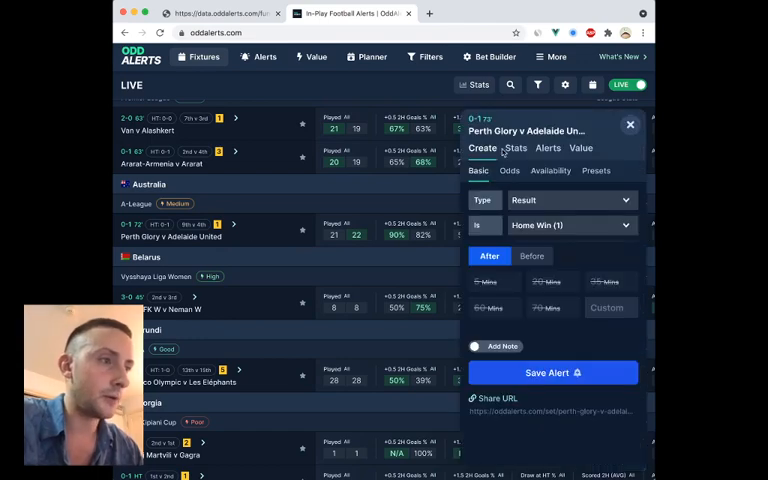
left_click(516, 148)
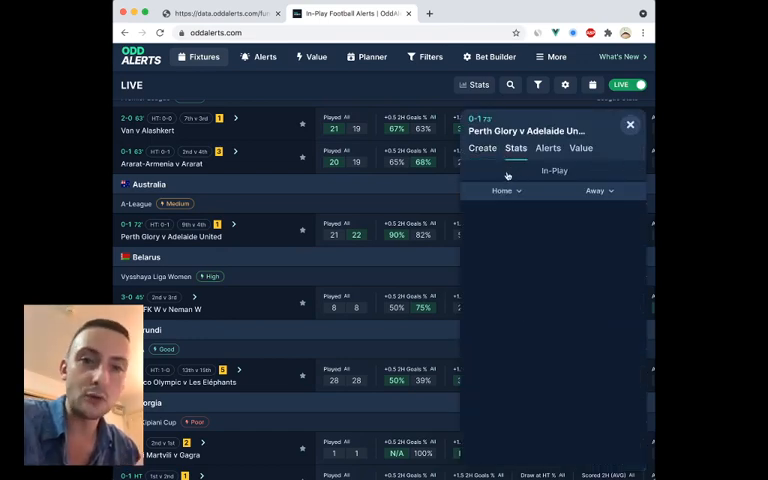
left_click(516, 148)
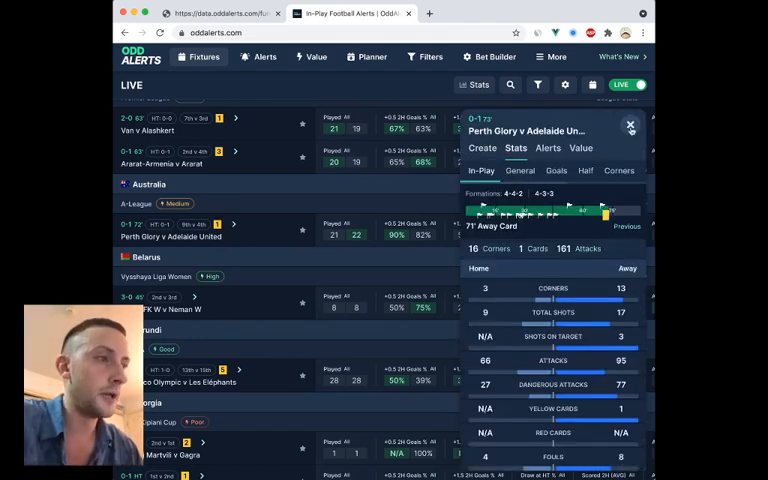
left_click(630, 126)
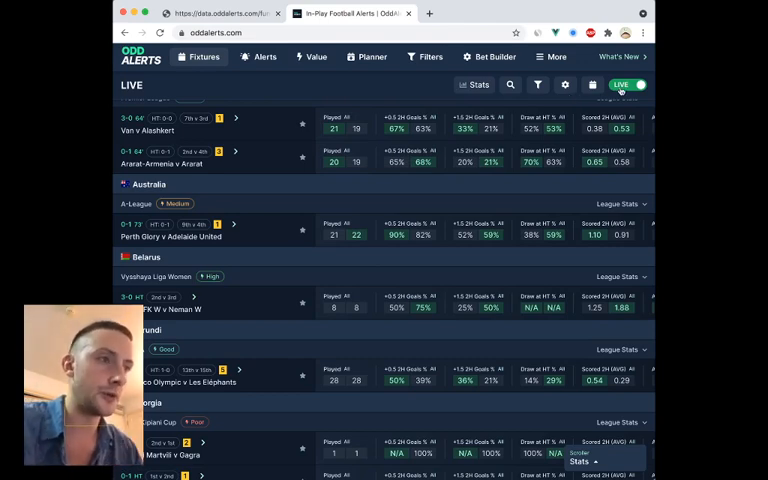
Step: Apply the Total Corners stats preset, then BTTS, across the live fixtures
left_click(474, 84)
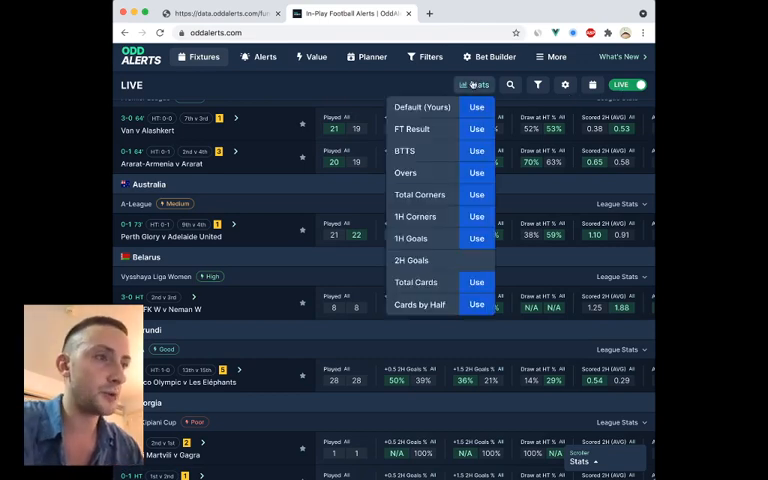
mouse_move(460, 208)
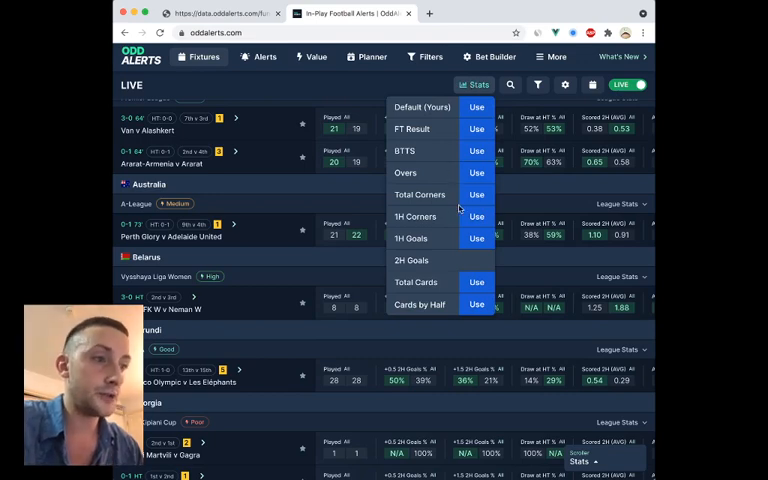
left_click(476, 216)
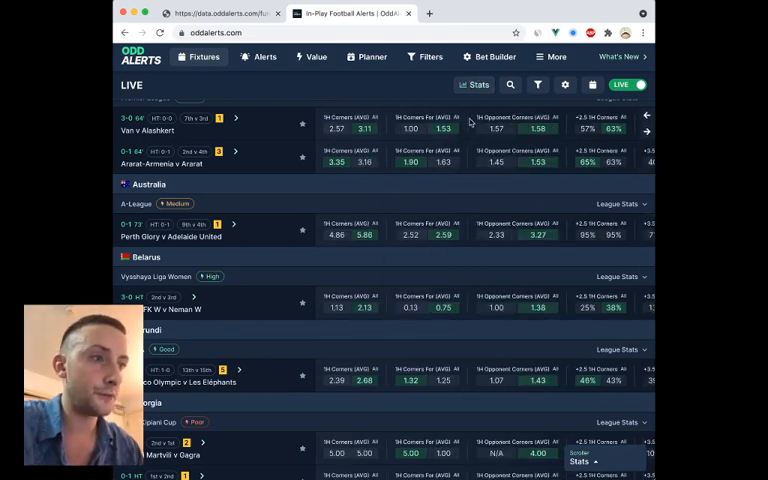
left_click(474, 84)
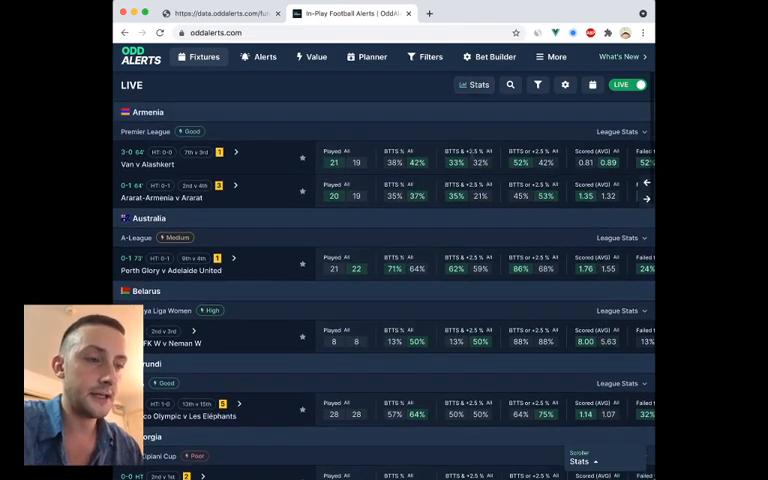
scroll("down", 3)
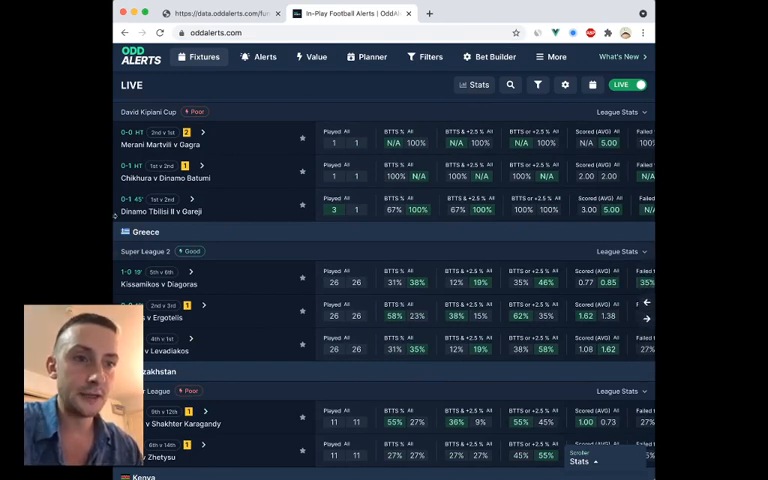
scroll("down", 3)
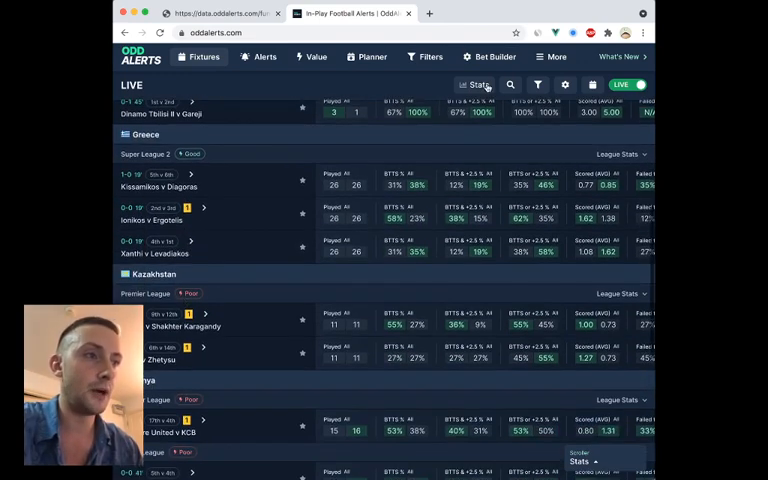
Step: Switch the live feed's stats preset to 1H Goals
left_click(474, 84)
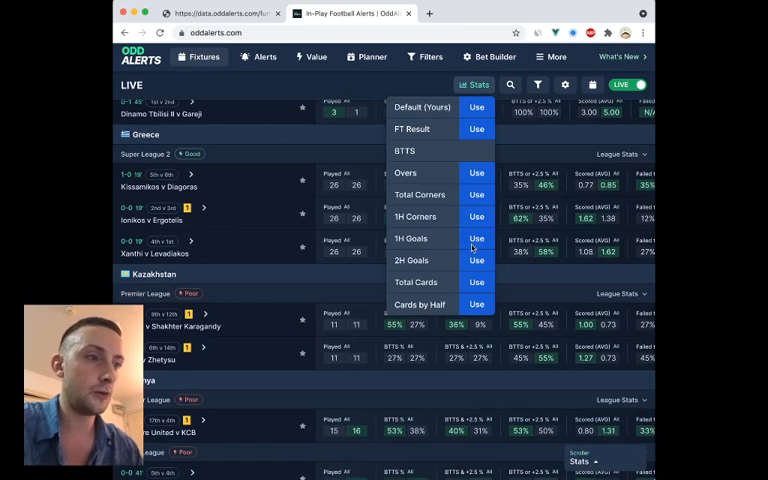
left_click(476, 238)
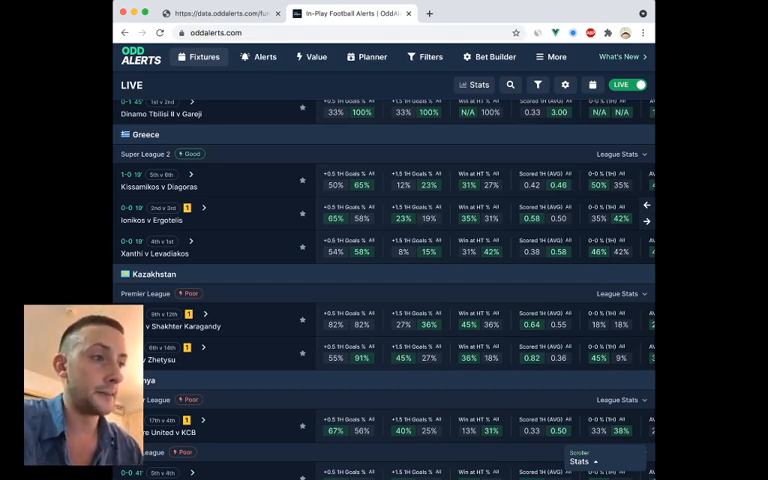
mouse_move(524, 288)
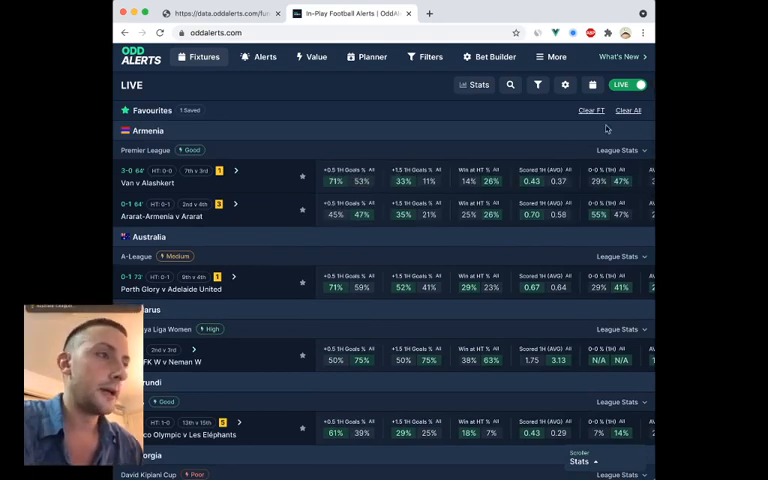
mouse_move(512, 100)
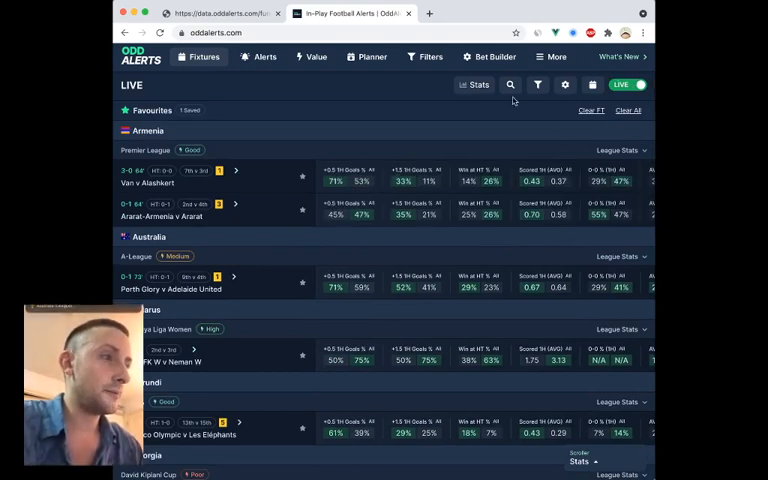
Step: Turn LIVE off, view Thu 20th's fixtures with Australia expanded, then return to Today
left_click(628, 84)
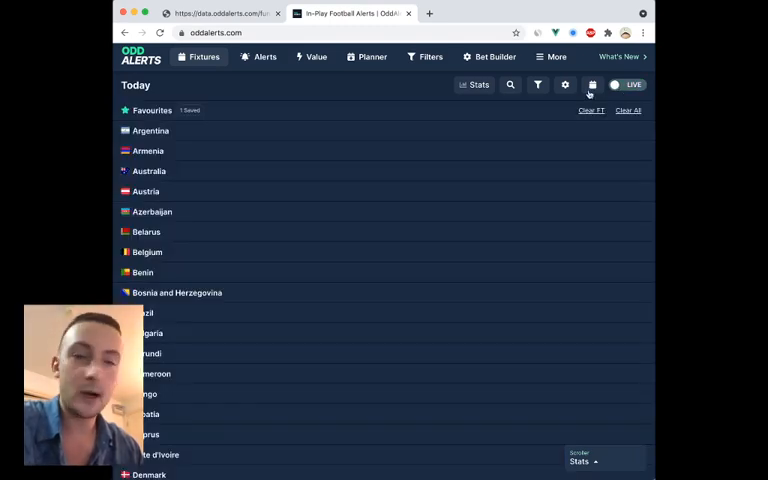
left_click(592, 84)
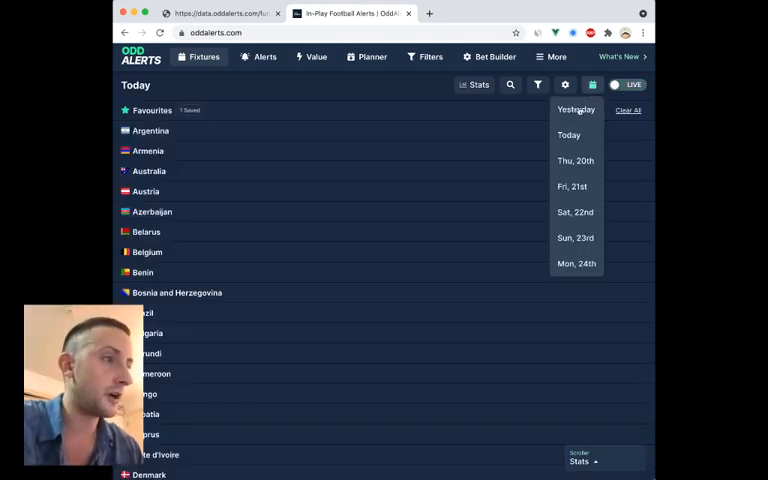
left_click(576, 160)
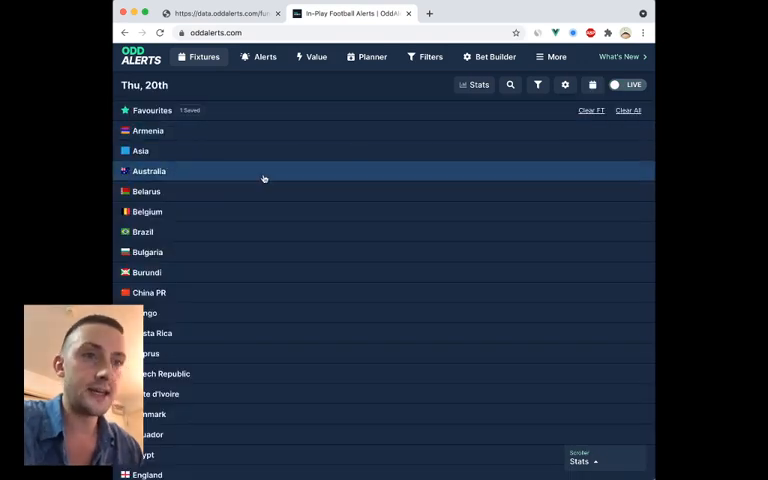
left_click(148, 172)
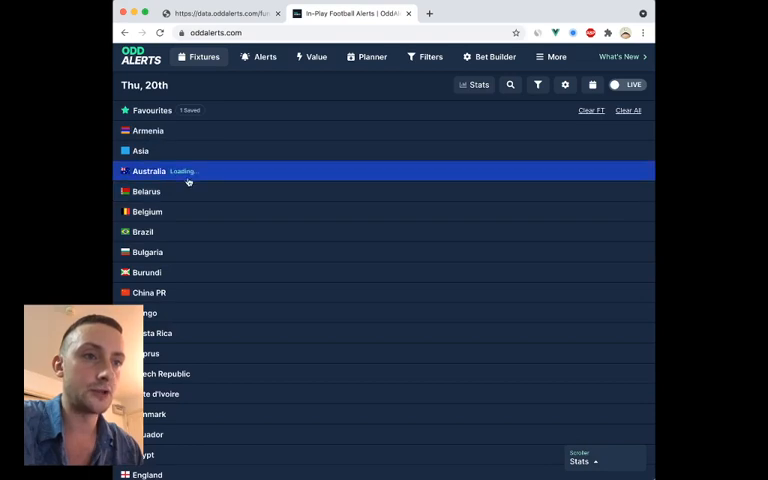
left_click(148, 172)
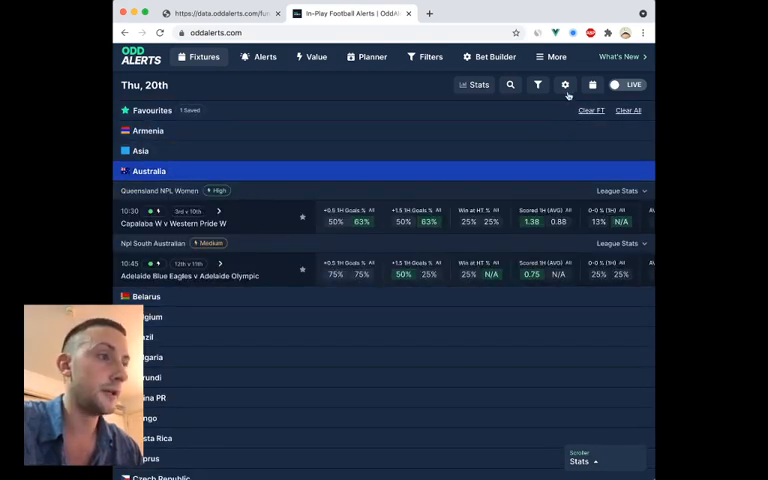
left_click(148, 172)
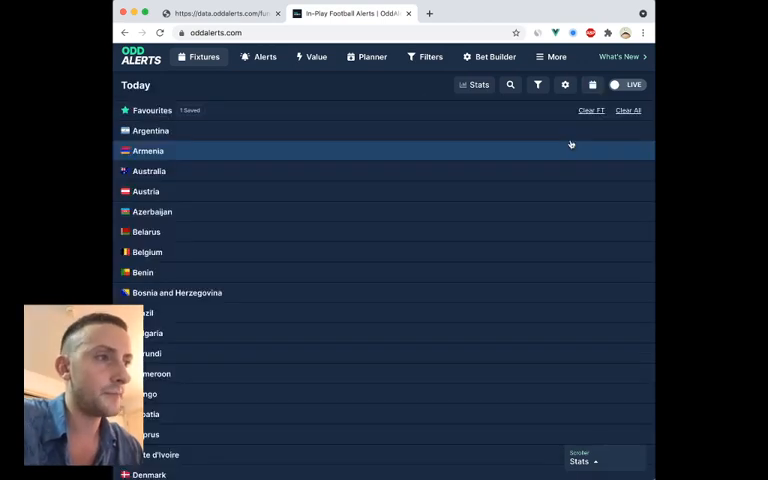
Step: Enable Sort By Time and Odds Required in the feed filters and reload the fixtures
left_click(564, 84)
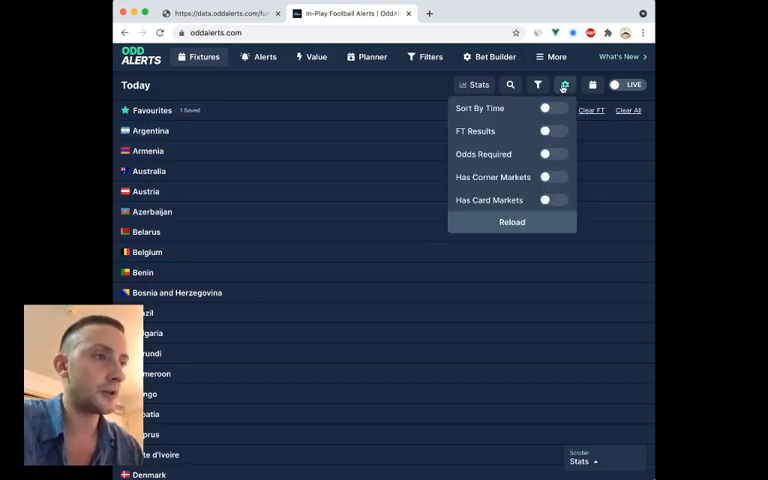
left_click(552, 108)
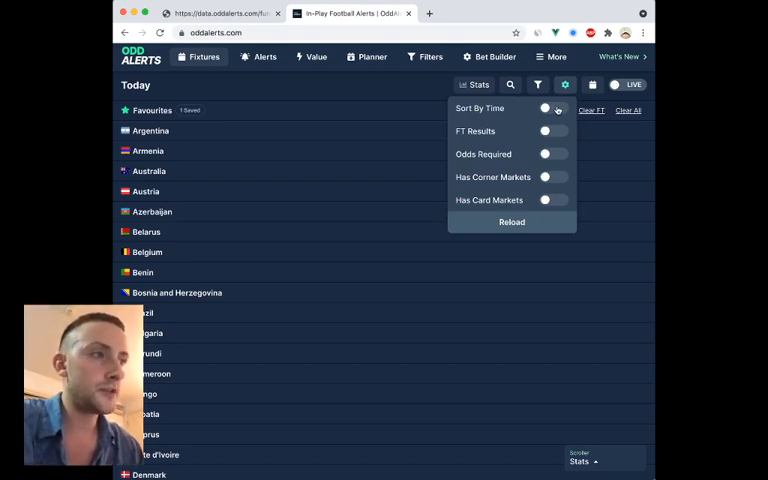
left_click(552, 108)
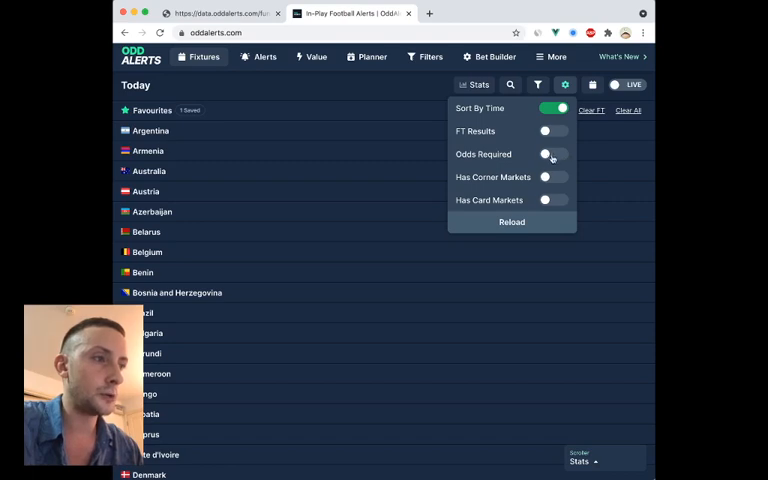
left_click(552, 154)
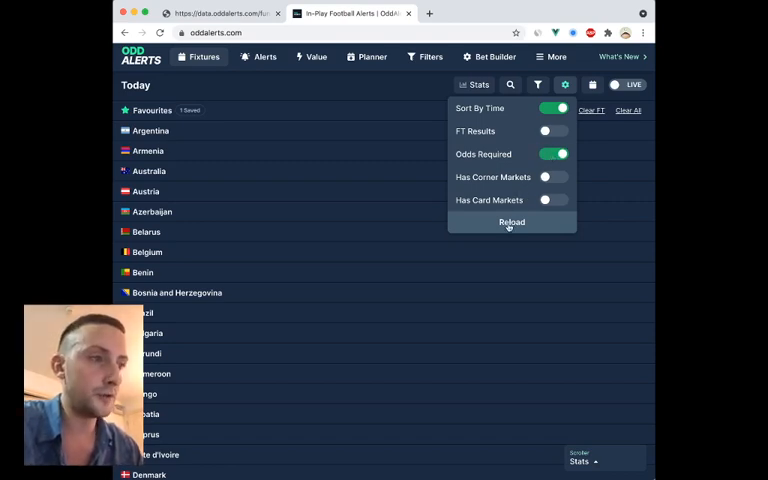
left_click(512, 222)
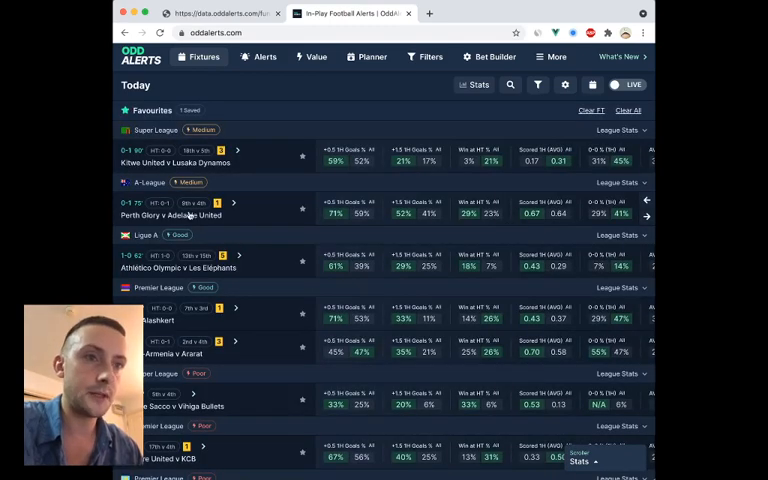
scroll("down", 3)
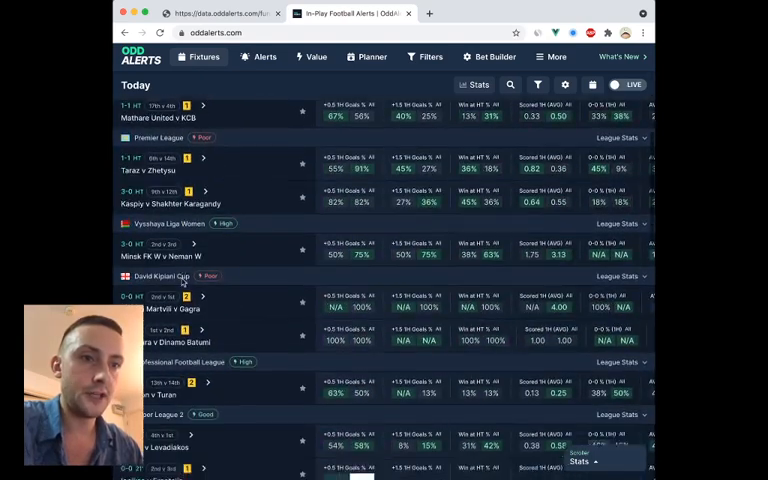
scroll("down", 3)
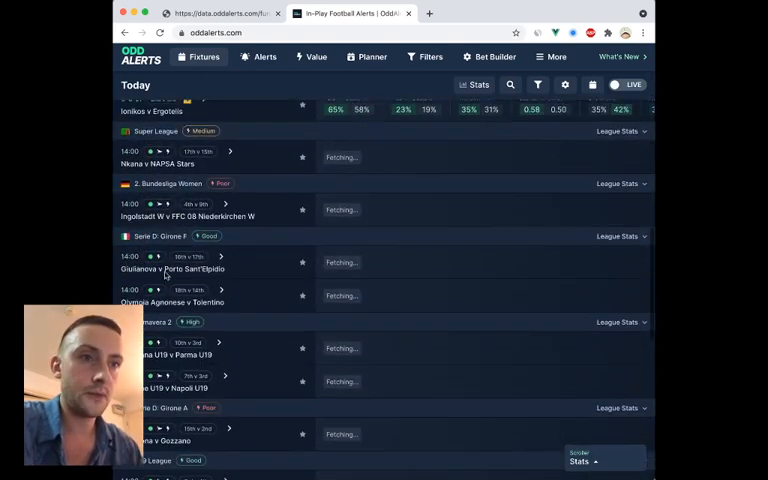
scroll("down", 3)
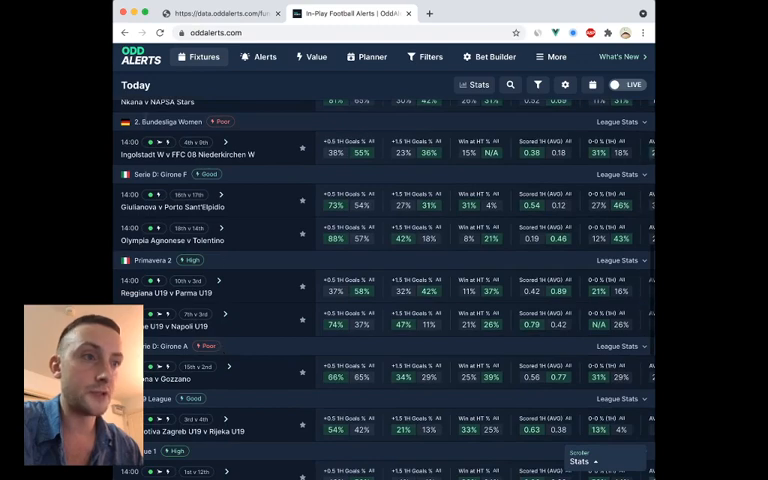
scroll("down", 3)
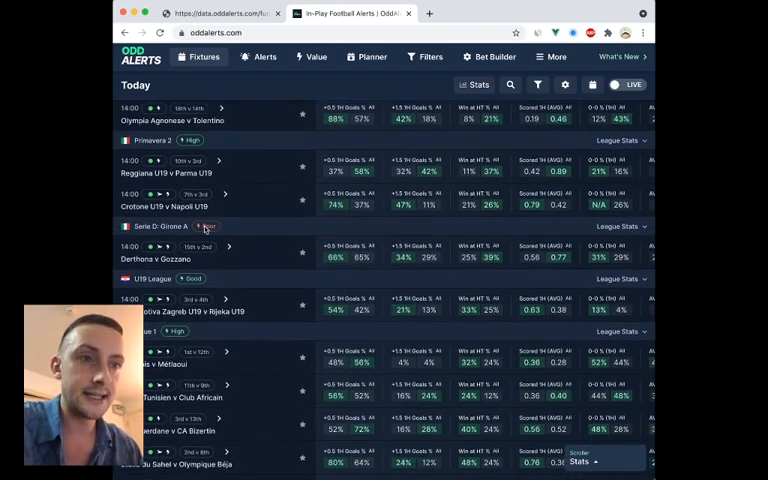
scroll("down", 3)
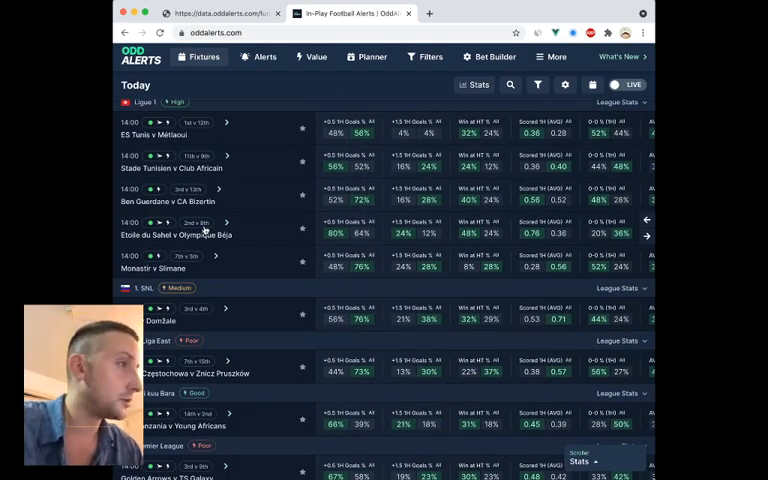
scroll("down", 3)
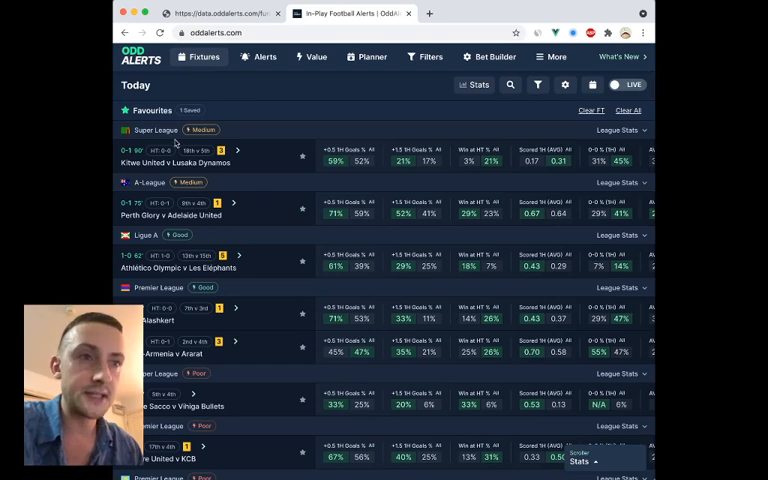
scroll("down", 3)
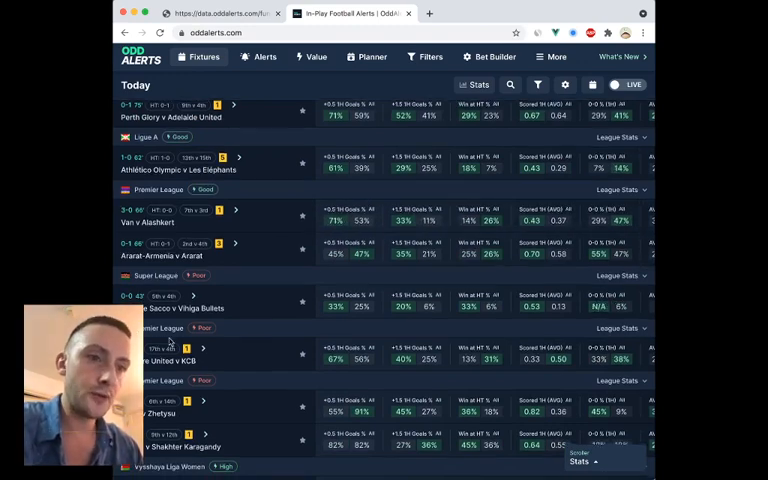
scroll("down", 3)
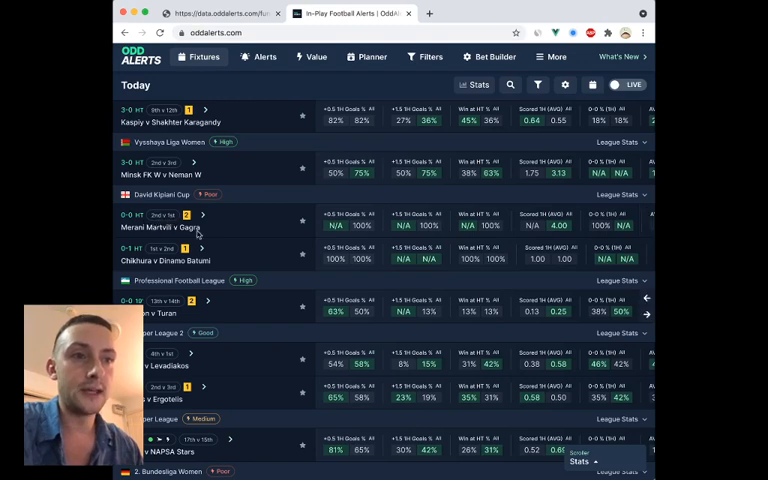
scroll("down", 3)
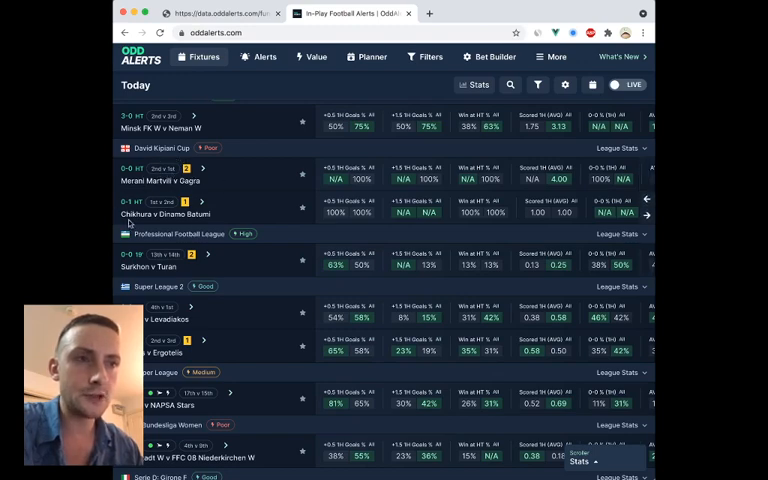
mouse_move(140, 222)
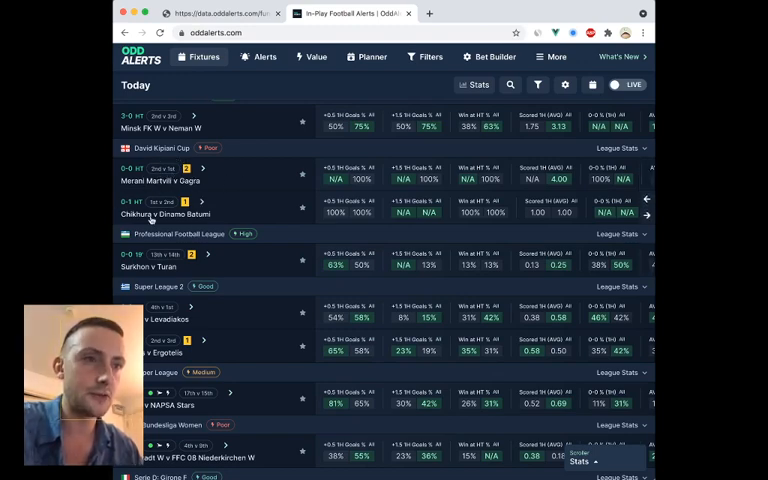
scroll("down", 3)
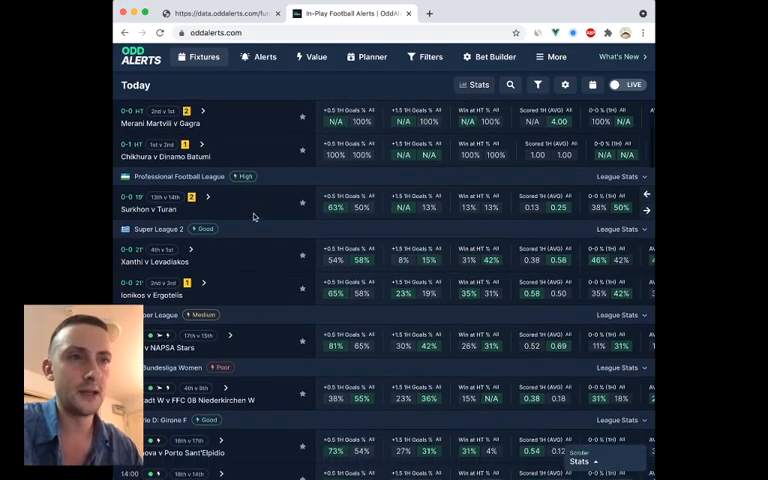
scroll("down", 3)
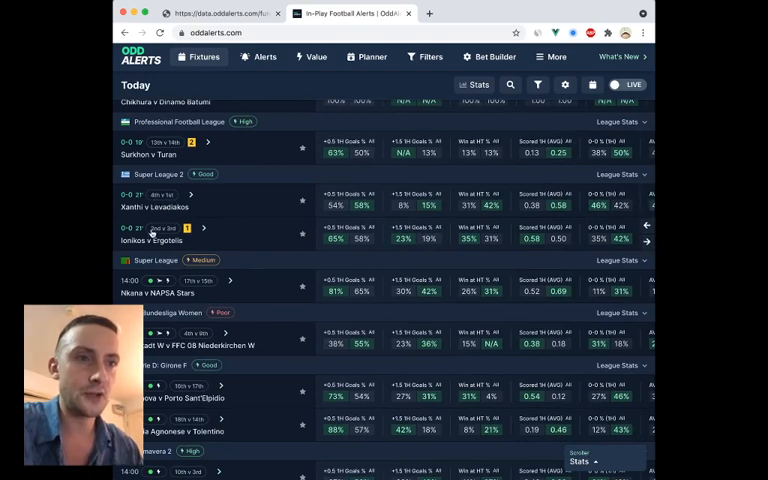
scroll("down", 3)
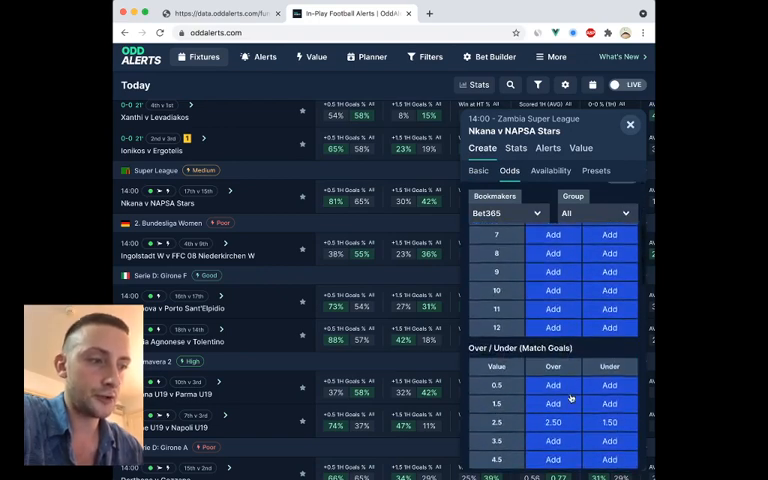
scroll("down", 3)
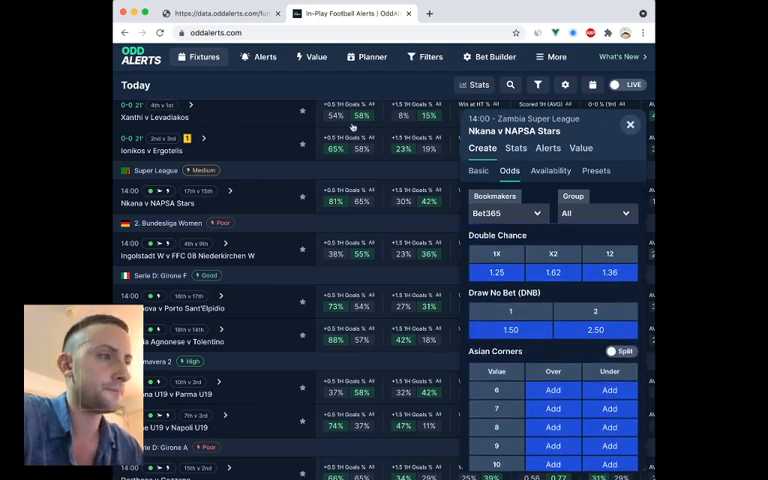
left_click(630, 124)
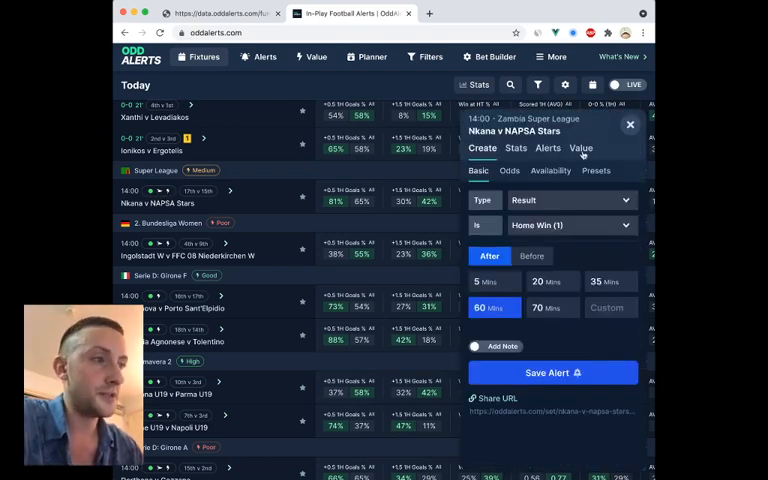
left_click(580, 148)
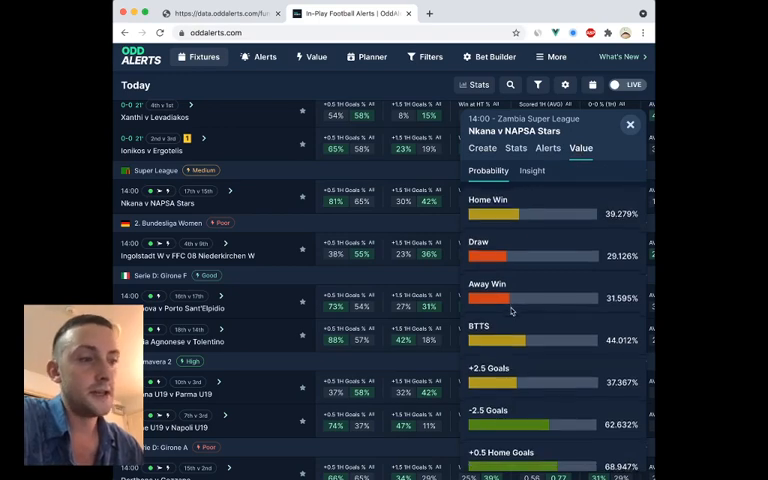
scroll("down", 3)
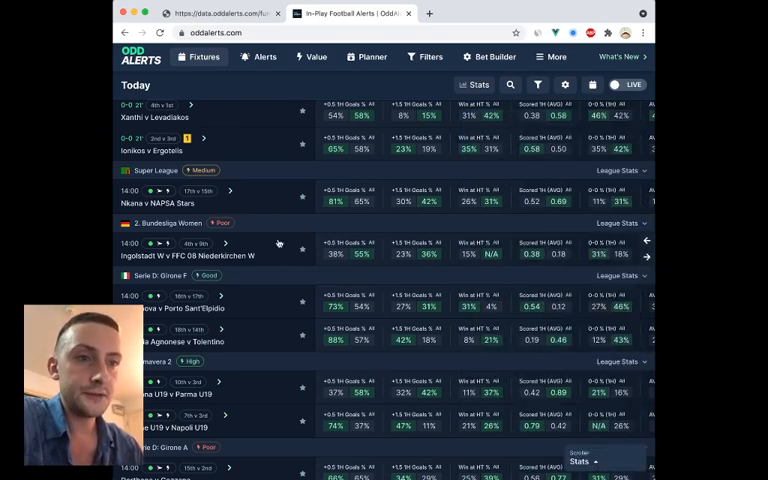
Step: Scroll down through today's fixture list by country
scroll("down", 3)
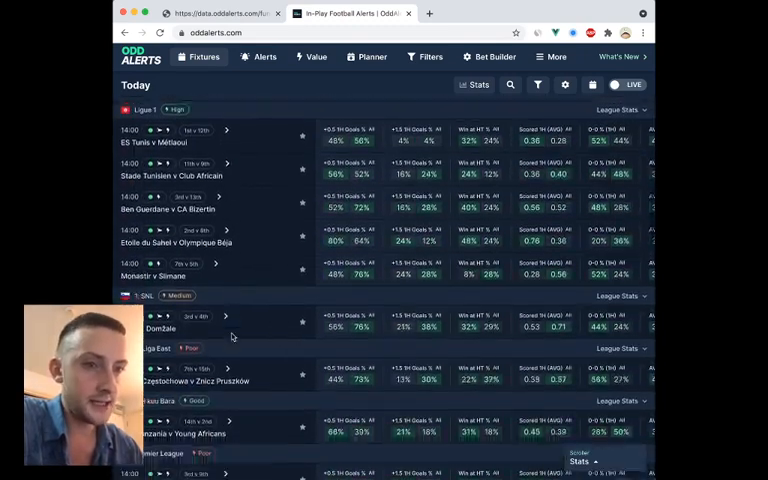
scroll("down", 3)
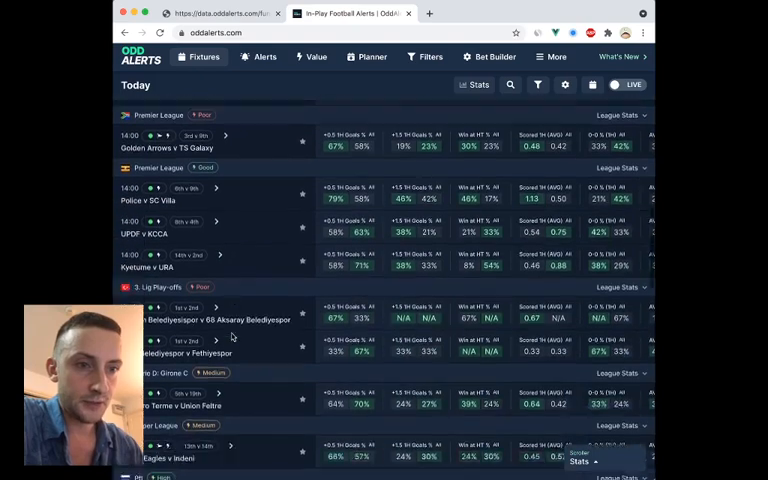
scroll("down", 3)
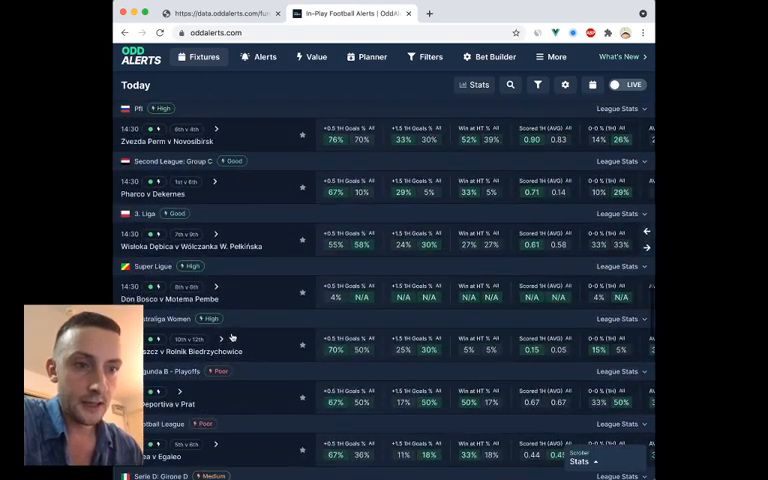
scroll("down", 3)
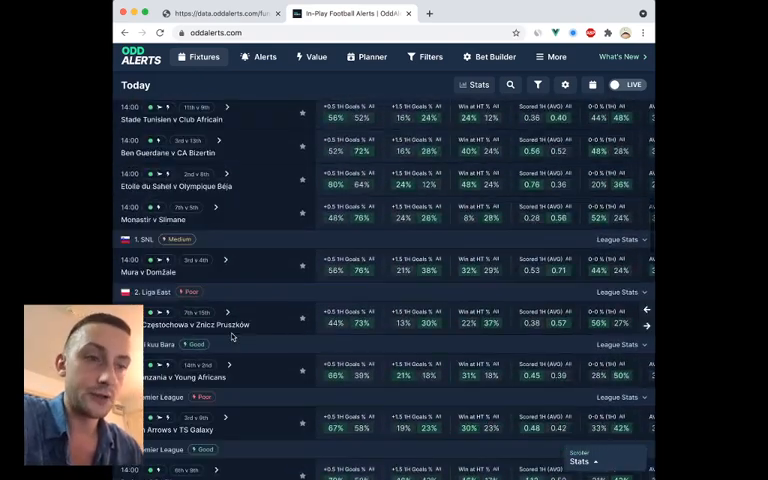
scroll("down", 3)
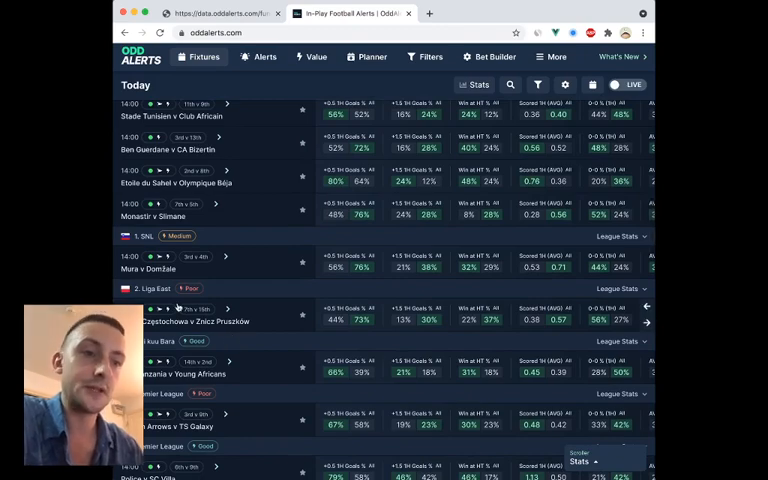
scroll("down", 3)
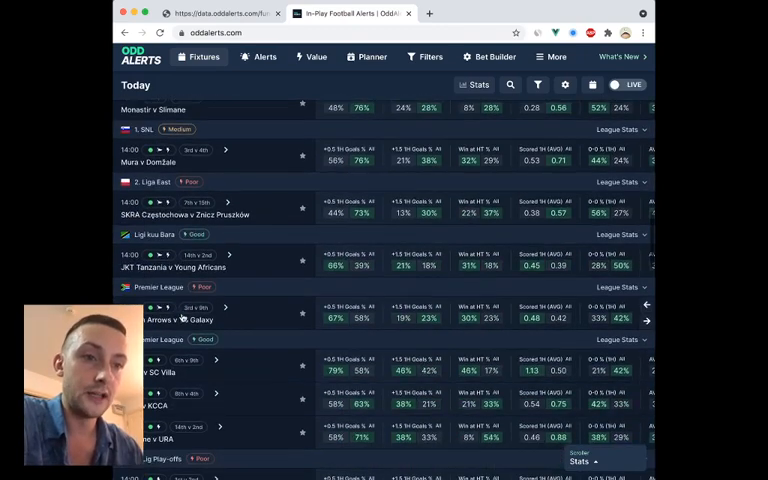
scroll("down", 3)
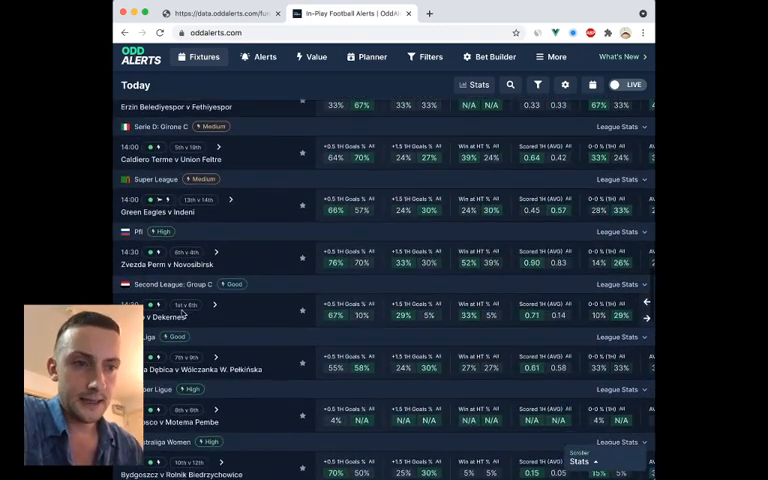
scroll("down", 3)
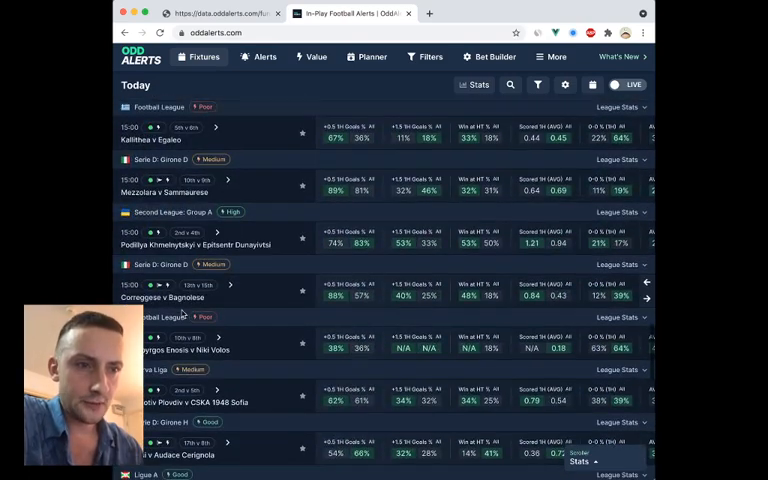
scroll("down", 3)
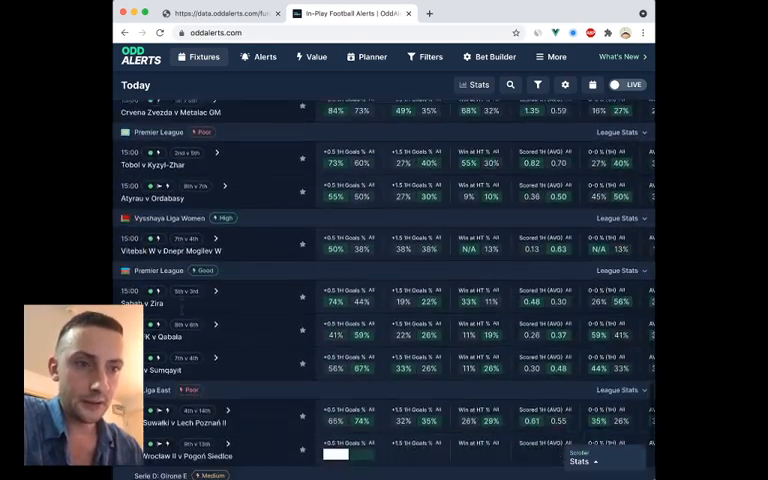
scroll("down", 3)
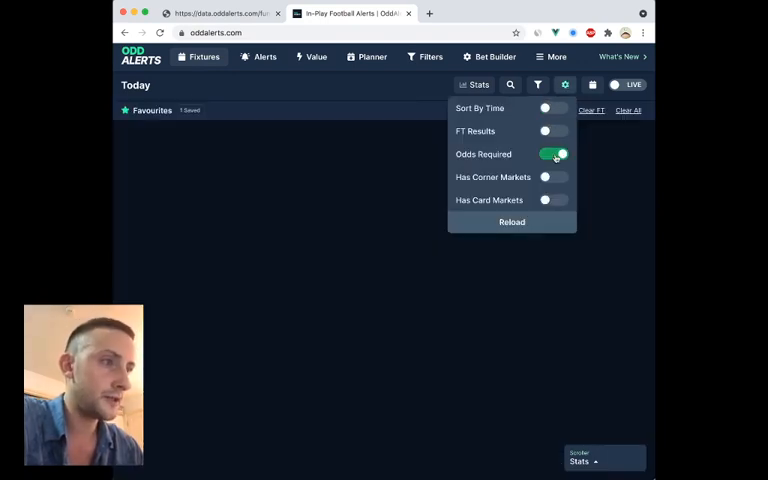
Step: Enable Has Card Markets in the feed filters and reload, leaving only a few countries
left_click(512, 222)
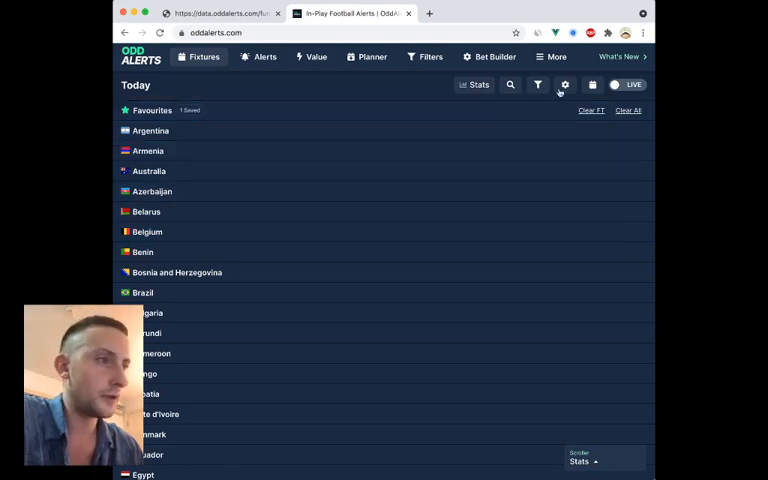
left_click(564, 84)
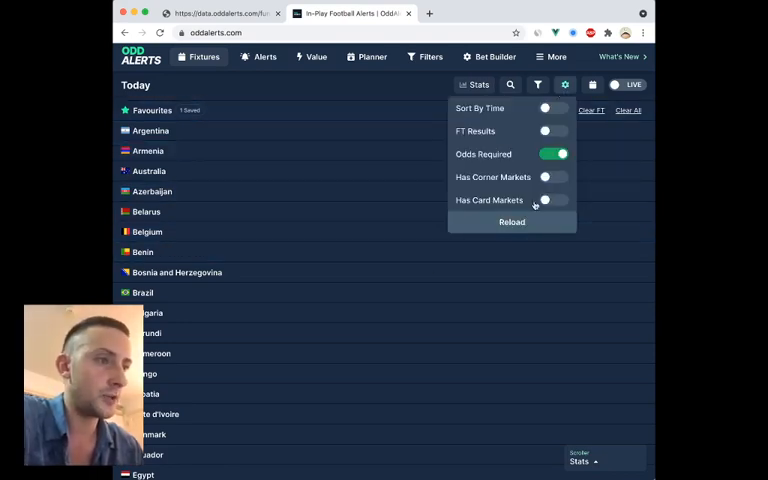
left_click(556, 200)
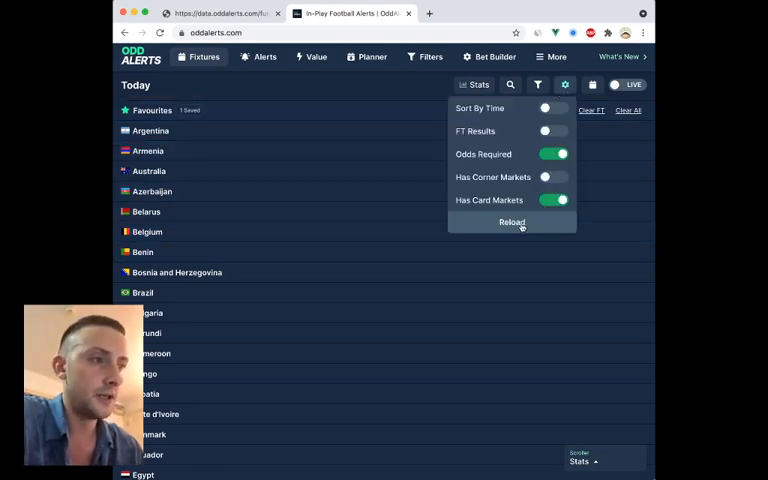
left_click(512, 222)
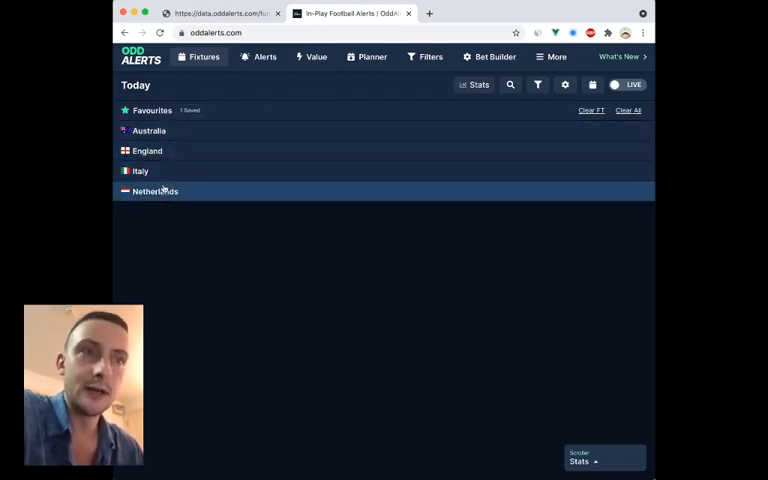
Step: Expand the Netherlands and England fixtures in the card-market feed
left_click(156, 192)
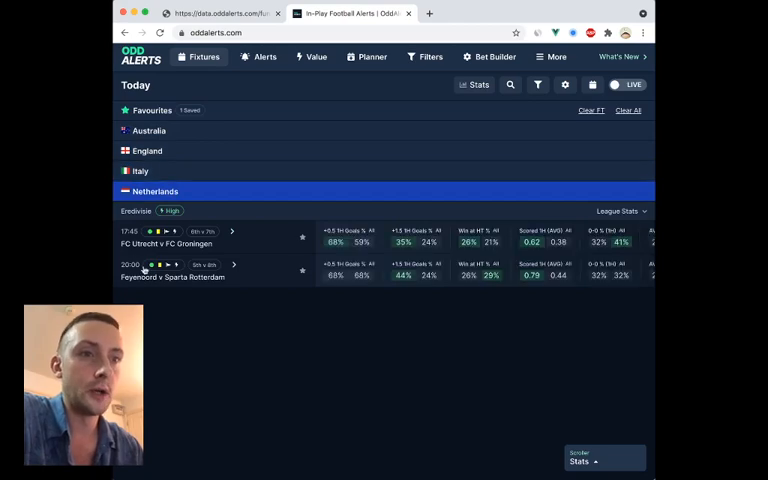
left_click(140, 172)
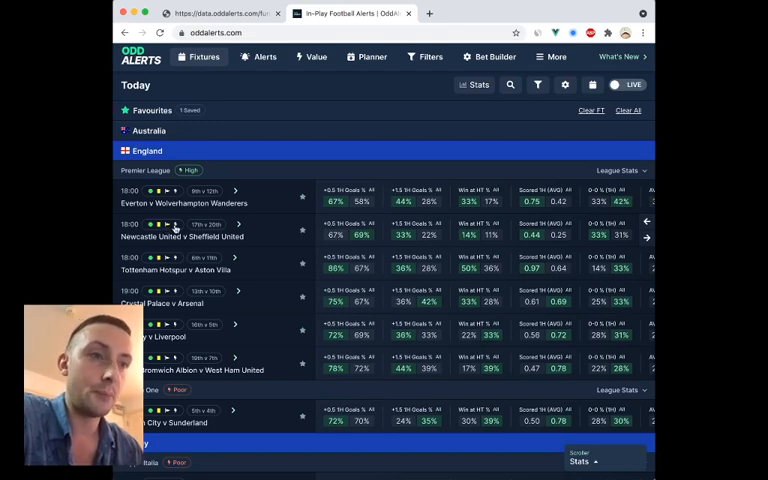
mouse_move(452, 170)
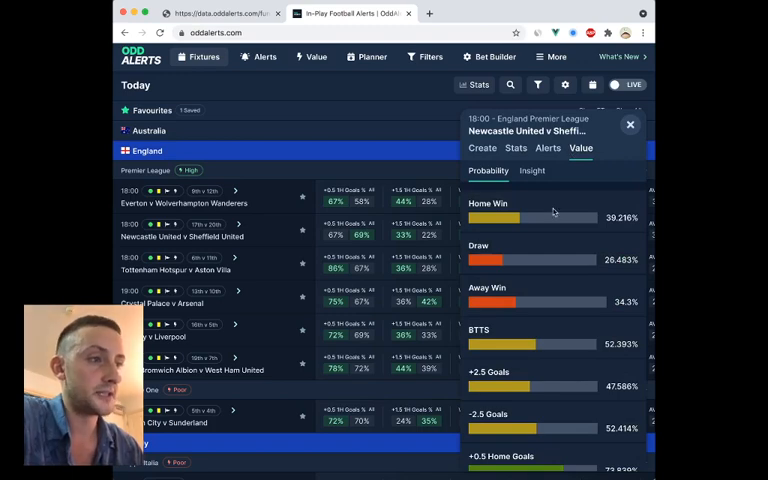
Step: Expand Australia to show Perth Glory v Adelaide United with the Played stats column set
left_click(630, 124)
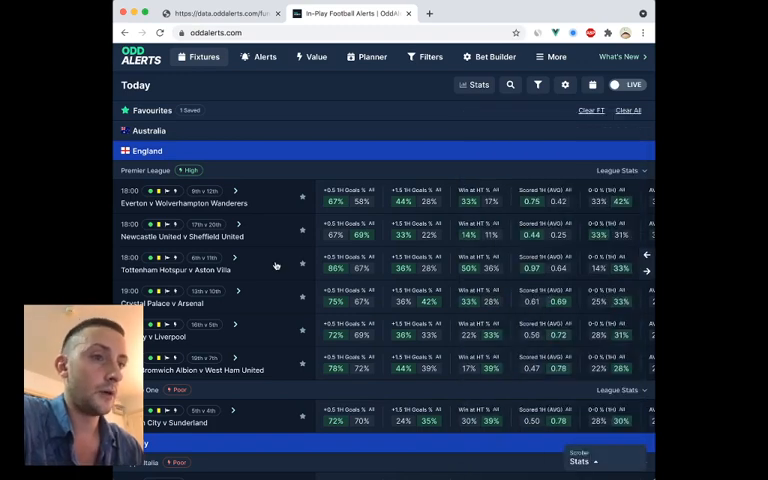
mouse_move(144, 180)
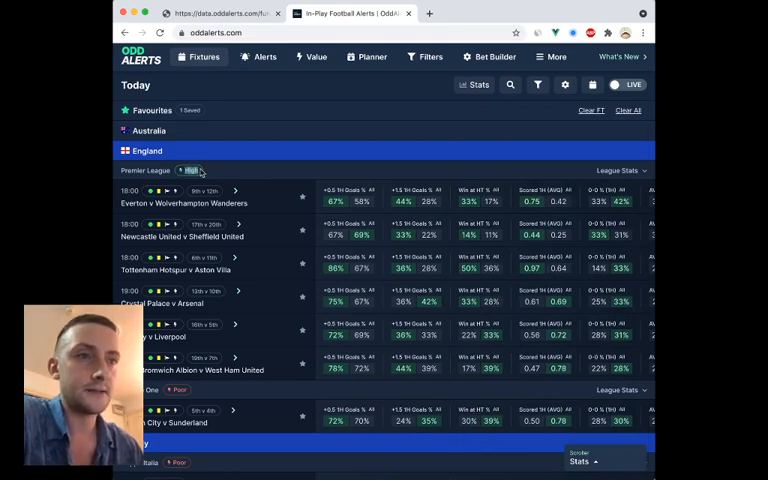
left_click(148, 132)
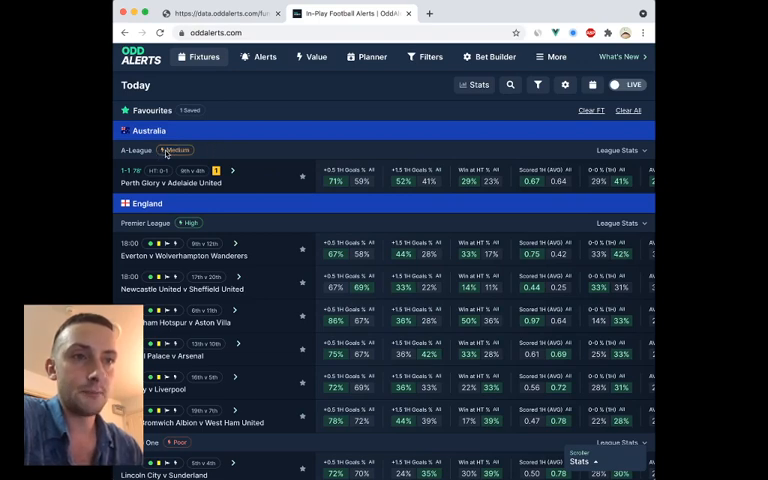
mouse_move(204, 160)
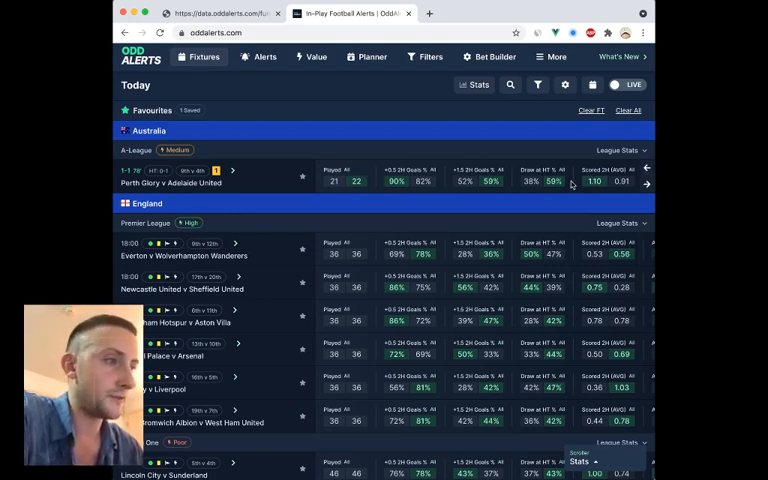
left_click(648, 172)
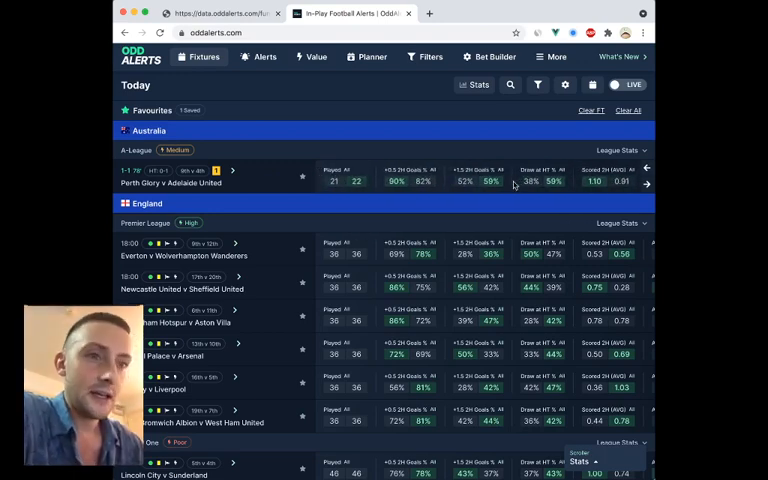
mouse_move(340, 286)
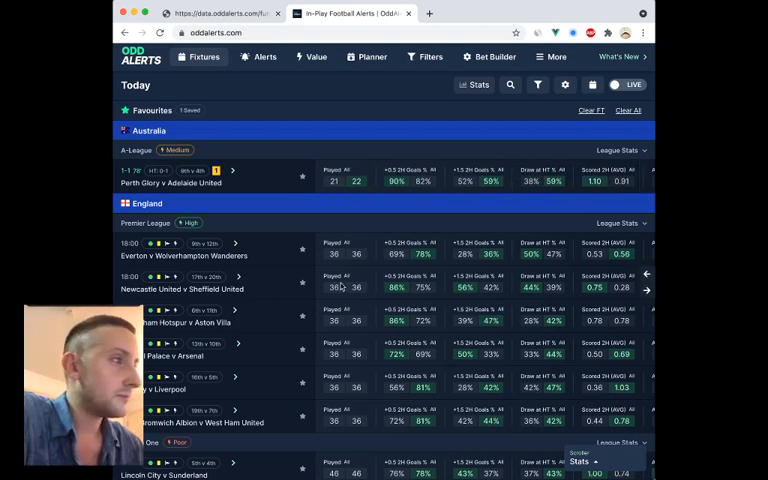
mouse_move(216, 216)
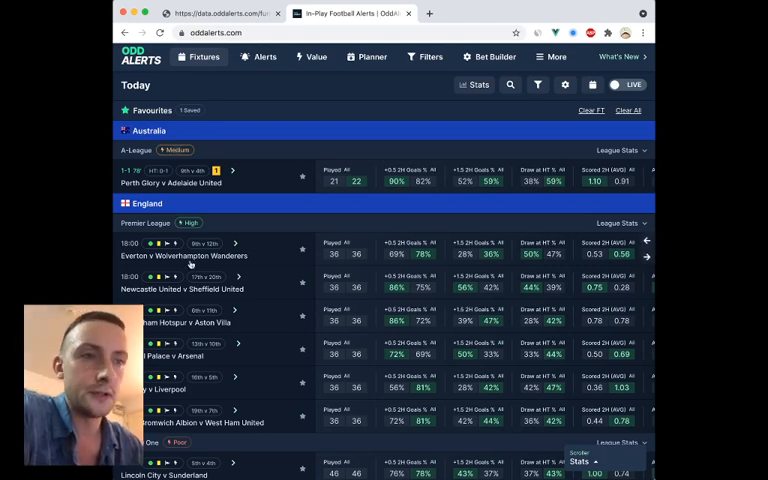
scroll("down", 3)
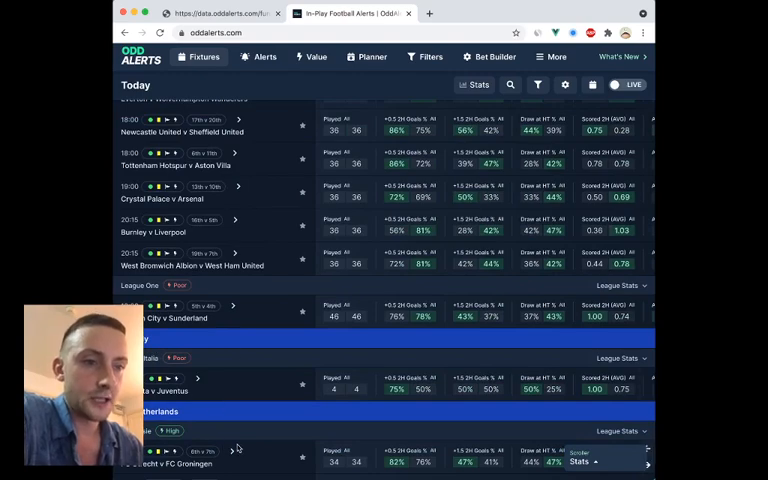
scroll("up", 3)
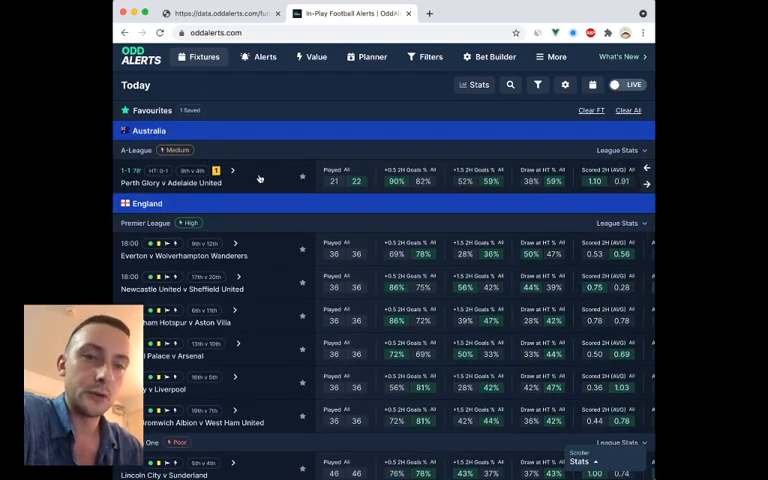
Step: Review Perth Glory v Adelaide United outcome probabilities, then collapse the feed to country headings
left_click(190, 182)
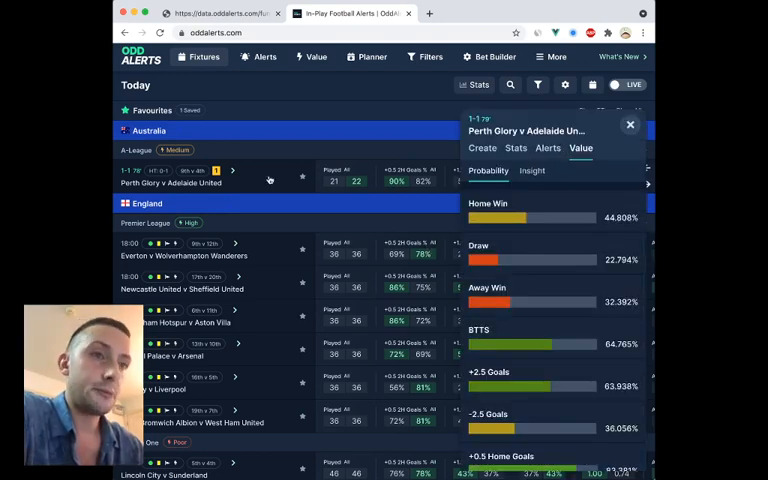
mouse_move(136, 156)
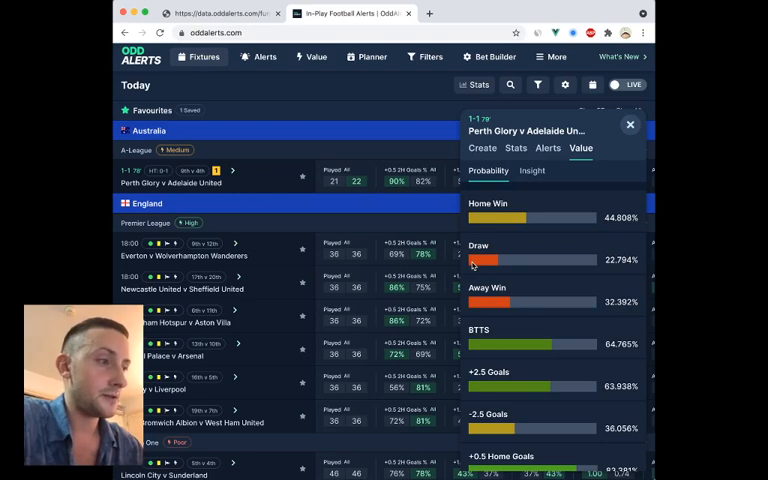
mouse_move(616, 156)
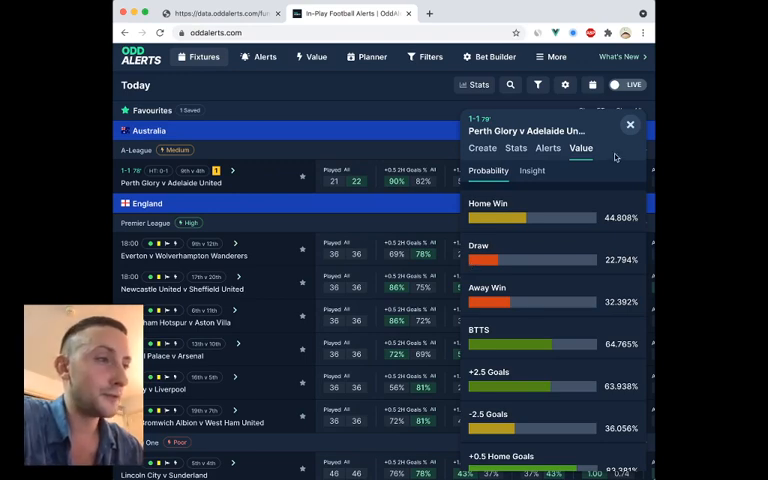
left_click(630, 124)
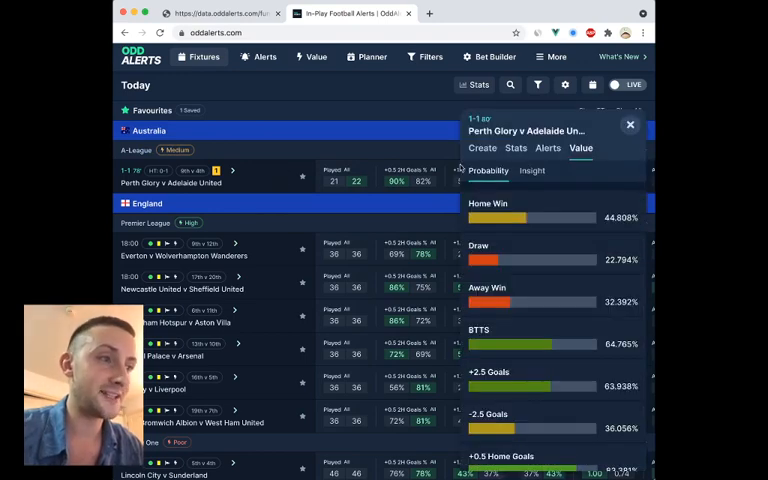
scroll("down", 3)
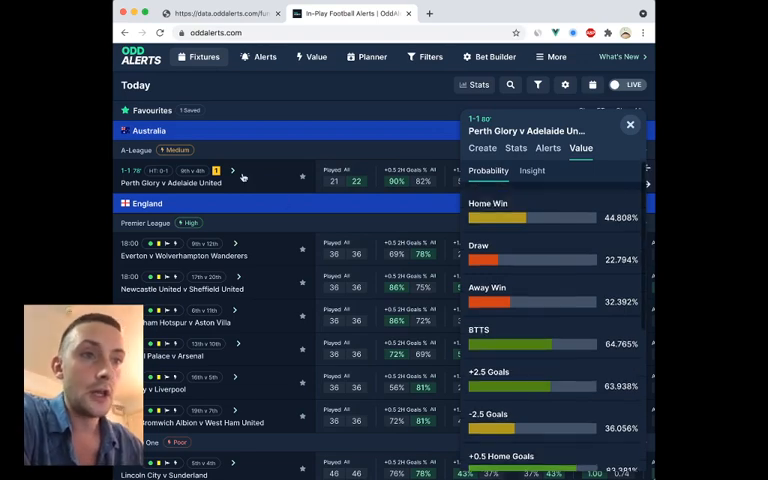
left_click(630, 124)
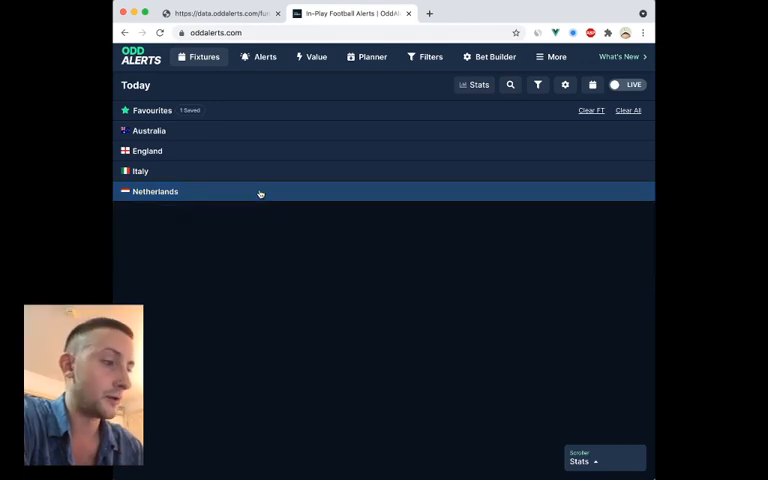
Step: Expand Netherlands to show FC Utrecht v FC Groningen and Feyenoord v Sparta Rotterdam, then start a fixture search
left_click(156, 192)
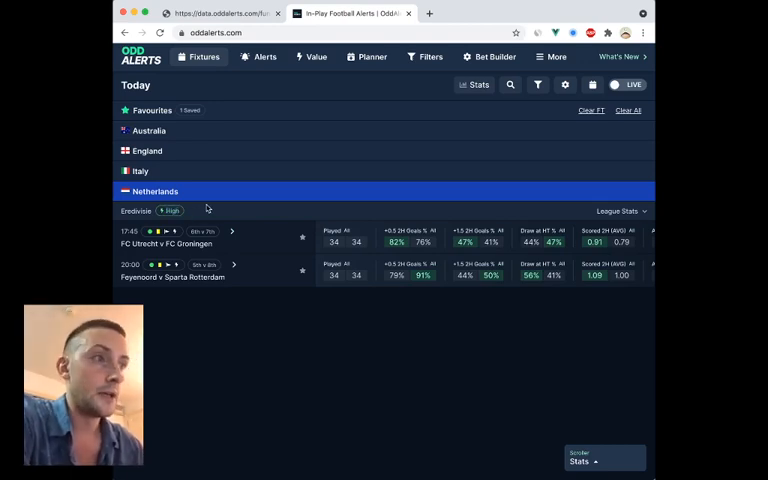
mouse_move(456, 152)
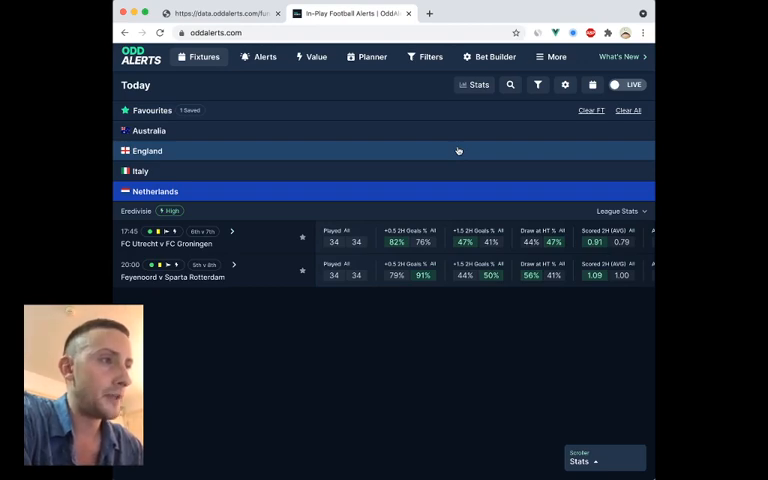
left_click(510, 84)
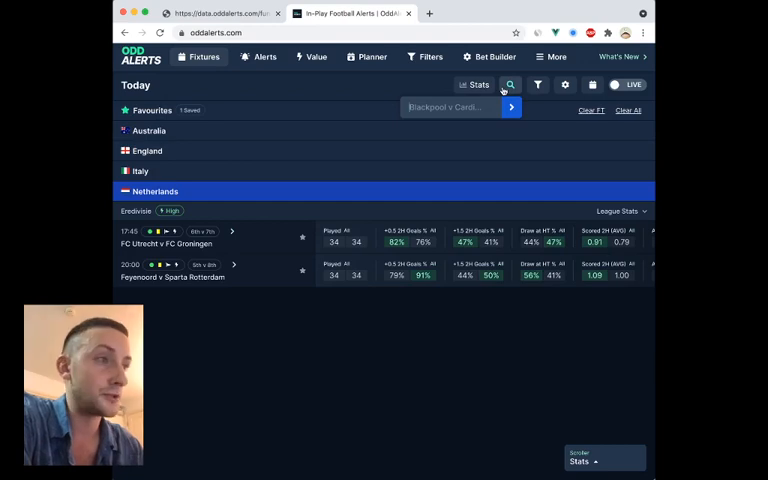
Step: Apply the +2.5 Goals Probability saved filter, then switch to the BetScore saved filter
left_click(538, 84)
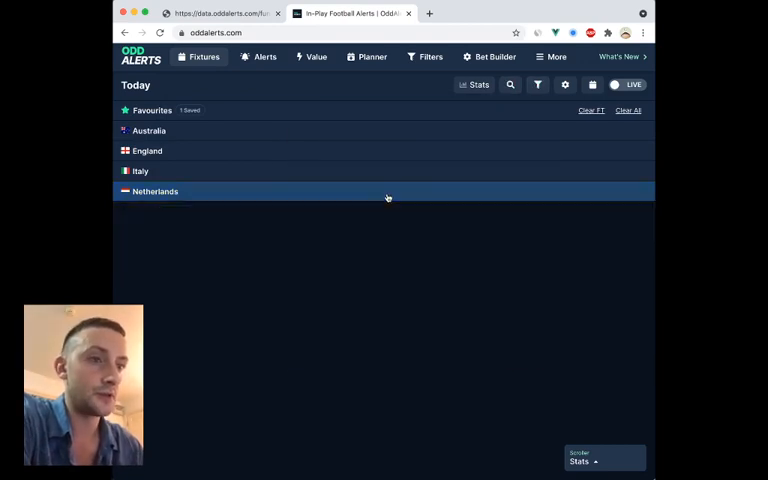
left_click(538, 84)
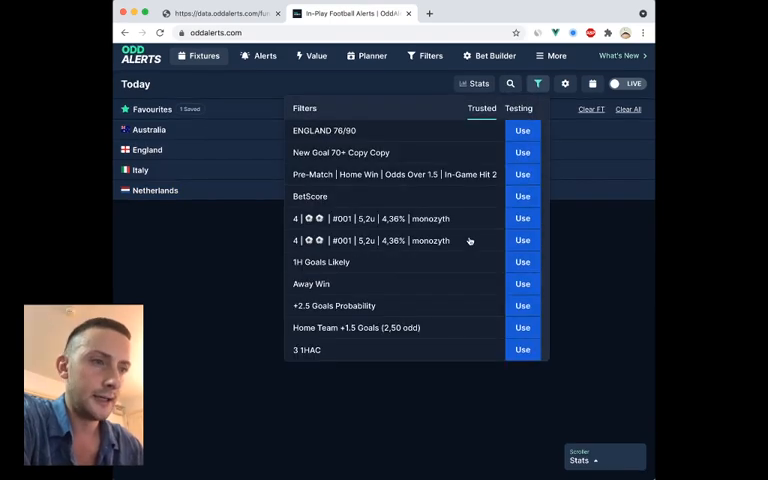
left_click(522, 304)
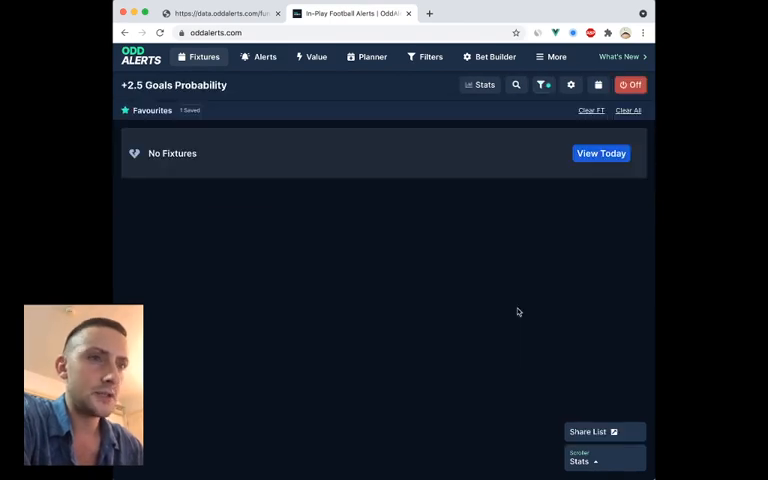
left_click(544, 84)
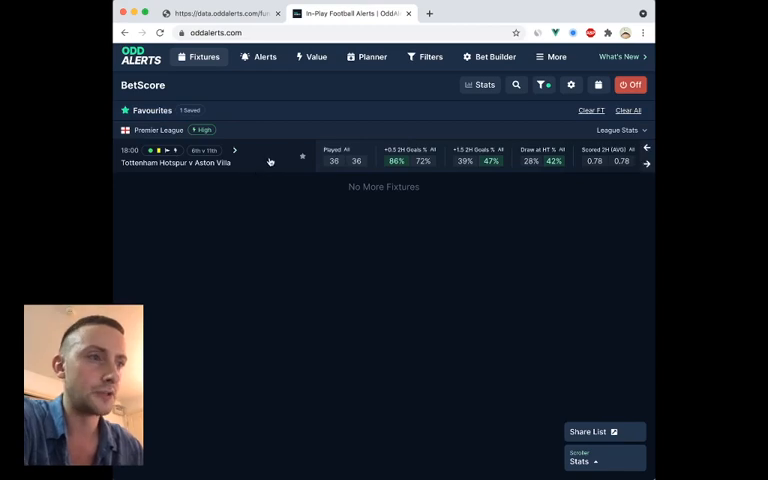
Step: Clear the filter back to Today's fixtures and reopen the saved filters list
left_click(480, 84)
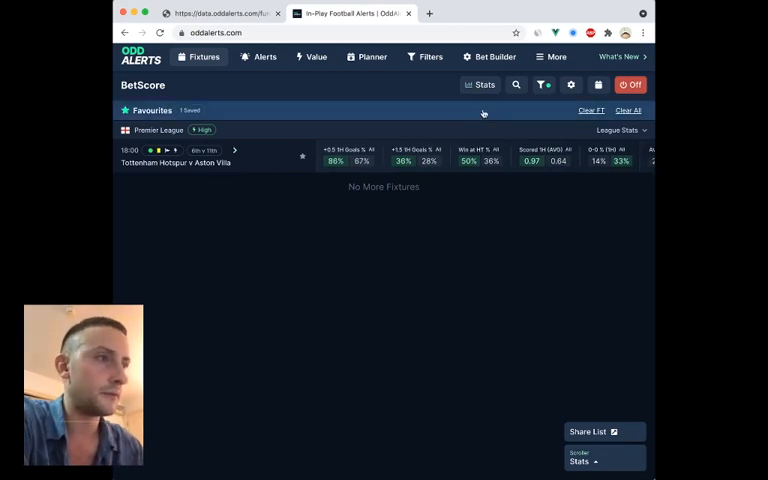
left_click(630, 84)
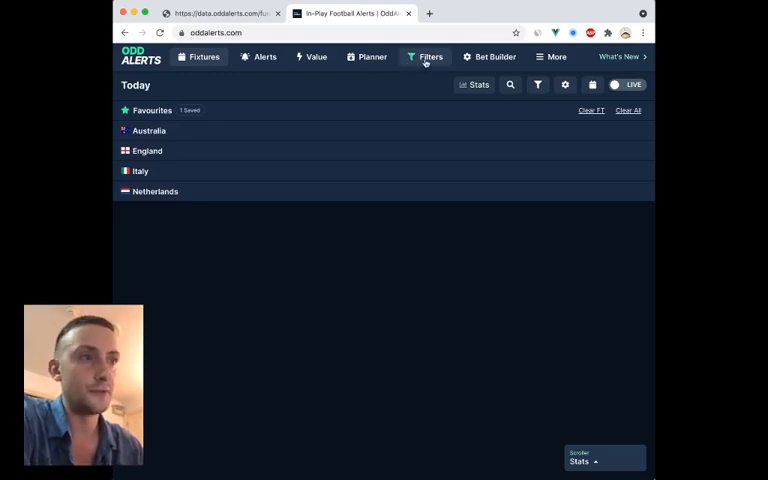
left_click(538, 84)
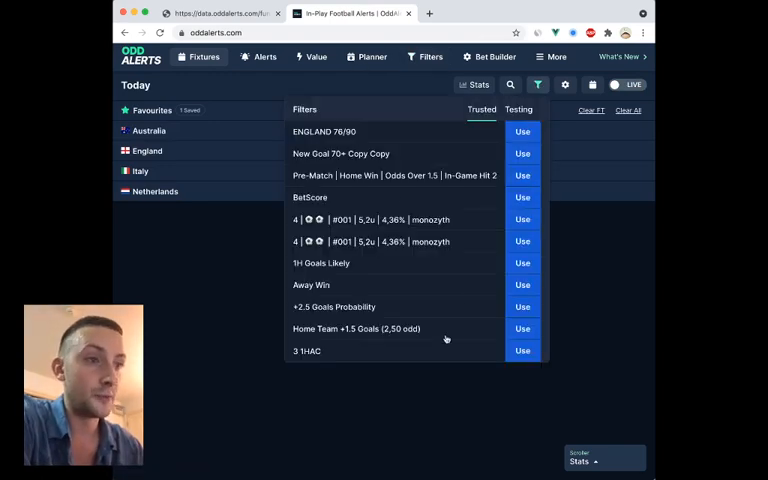